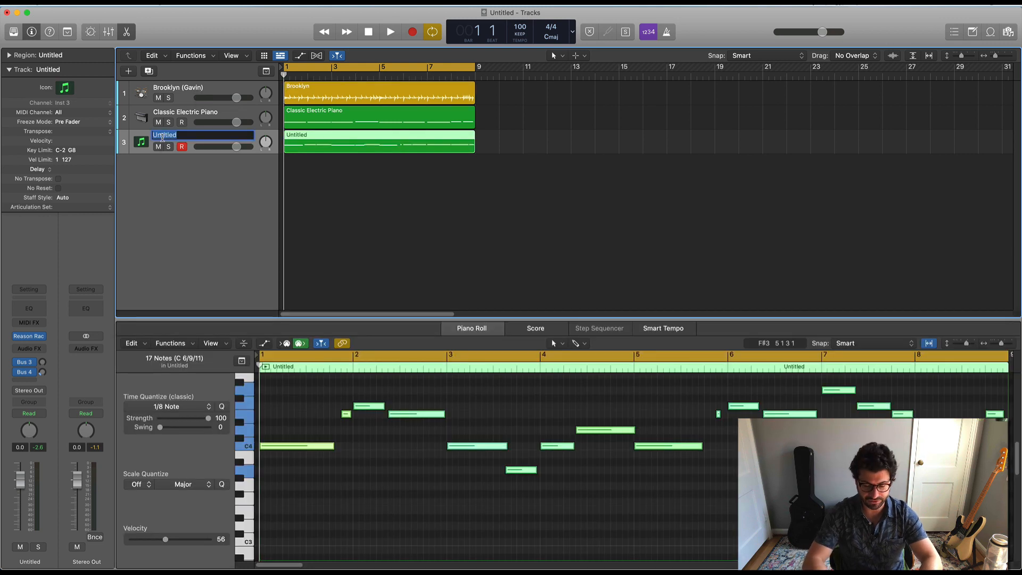
Step: Rename the third track to 'Reason Instrument' and confirm the name
{"action": "type", "text": "Reason Instrument"}
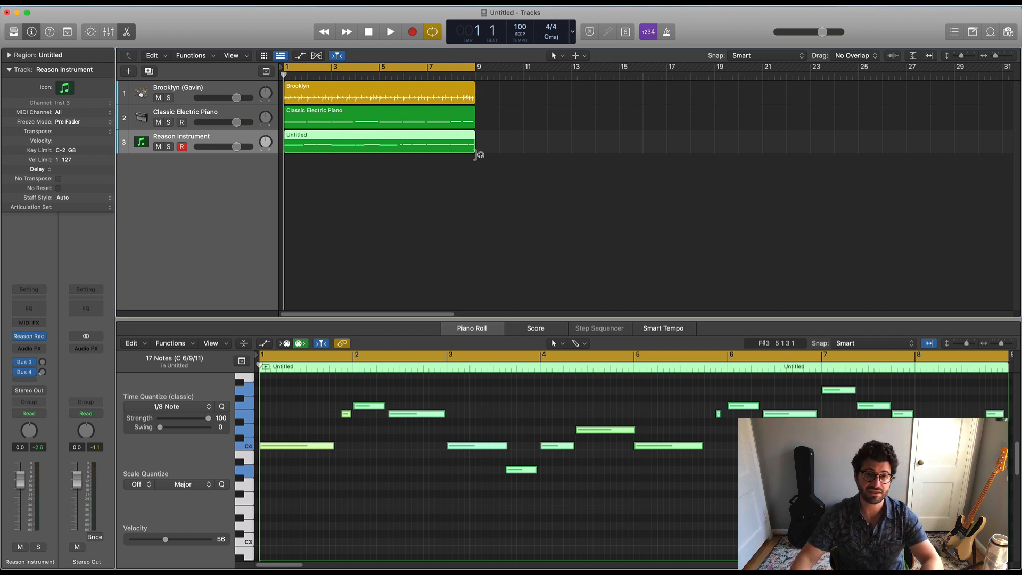
{"action": "left_click", "coordinate": [472, 328]}
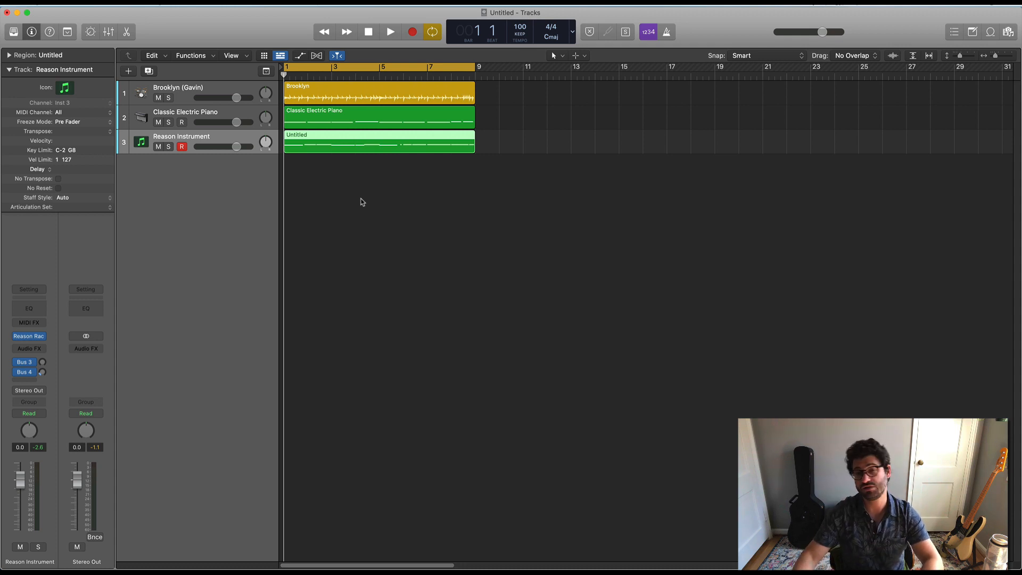
Step: During playback, lower the Reason Instrument fader slightly and mute the track
{"action": "left_click", "coordinate": [390, 31]}
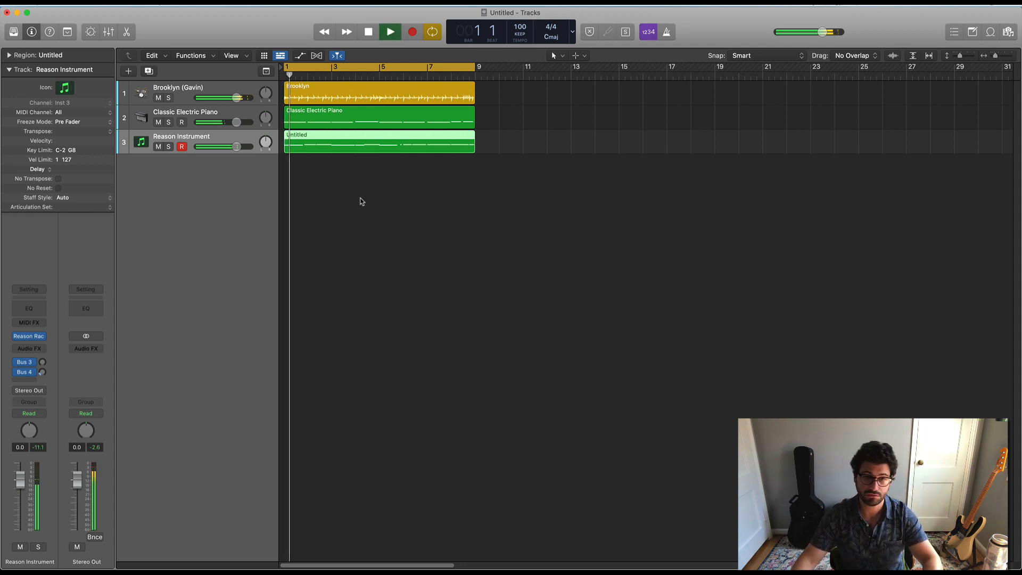
{"action": "left_click_drag", "start_coordinate": [237, 147], "coordinate": [228, 147]}
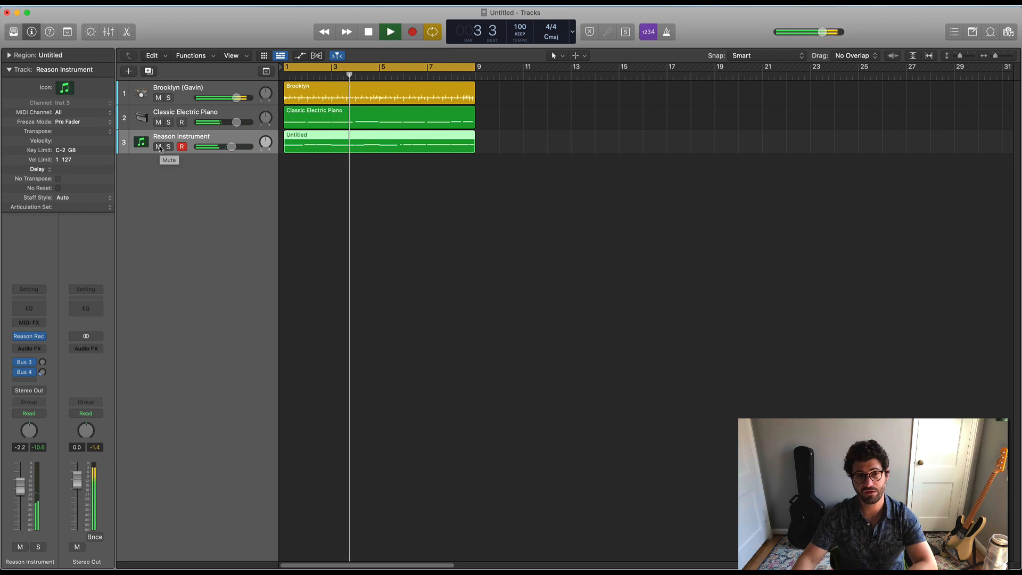
{"action": "left_click", "coordinate": [158, 147]}
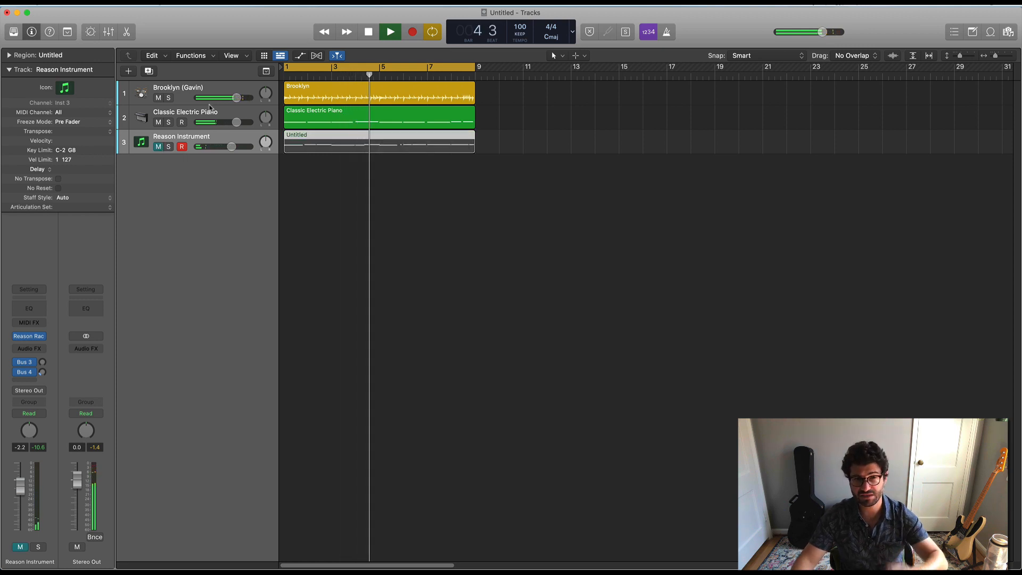
Step: Select the Classic Electric Piano track and restart playback from the project start
{"action": "left_click", "coordinate": [390, 31]}
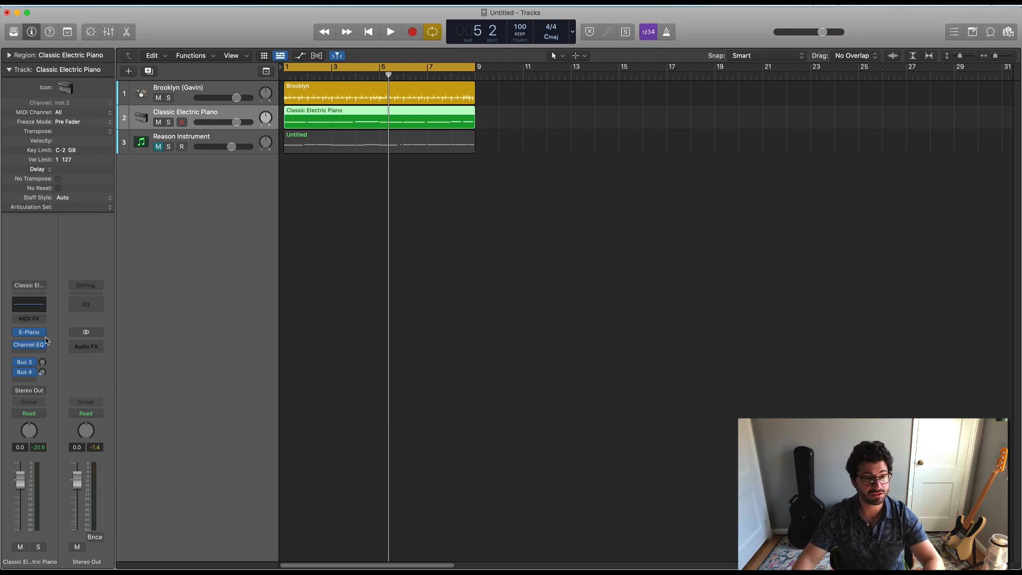
{"action": "mouse_move", "coordinate": [46, 339]}
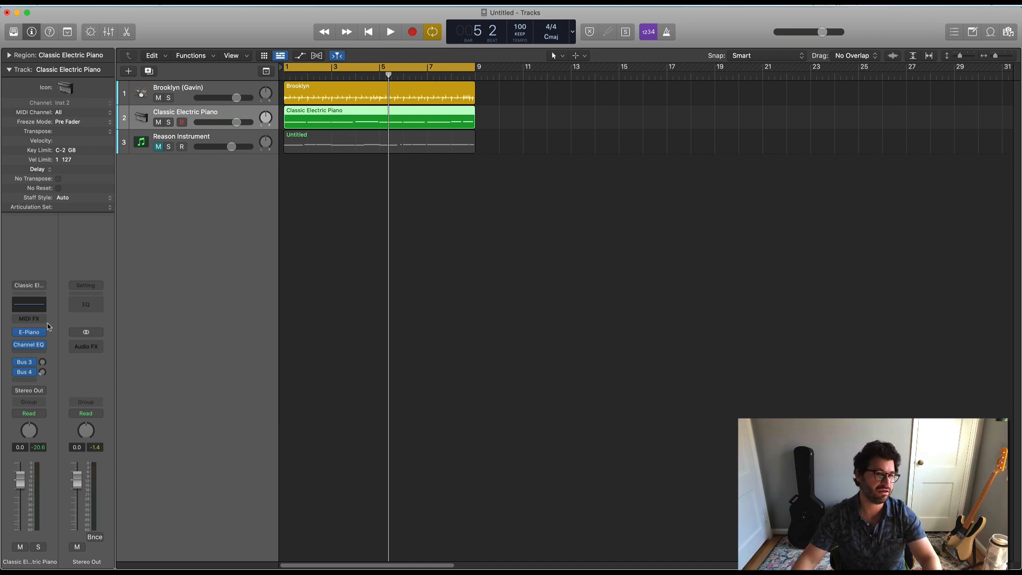
{"action": "mouse_move", "coordinate": [250, 280]}
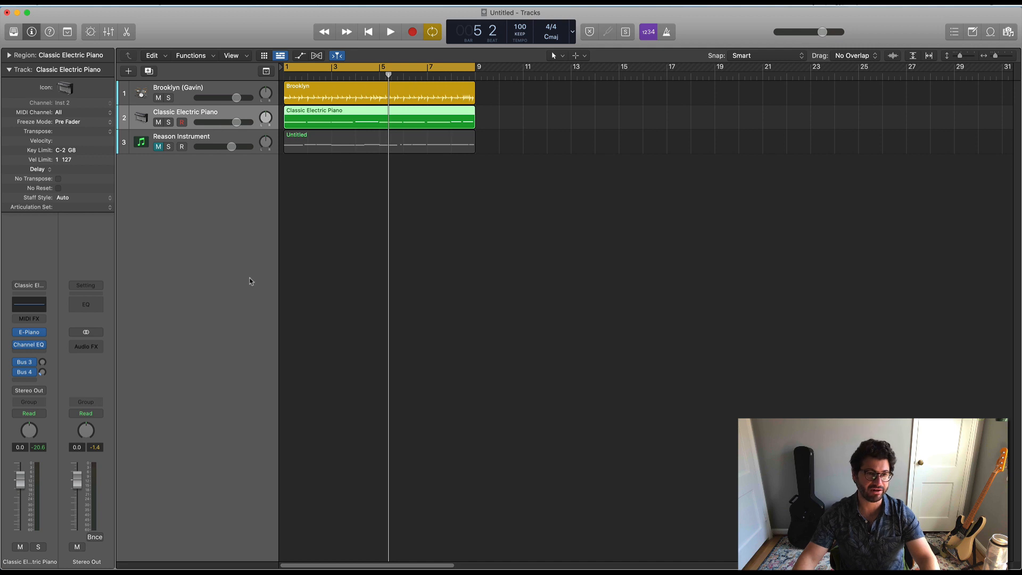
{"action": "left_click", "coordinate": [368, 31]}
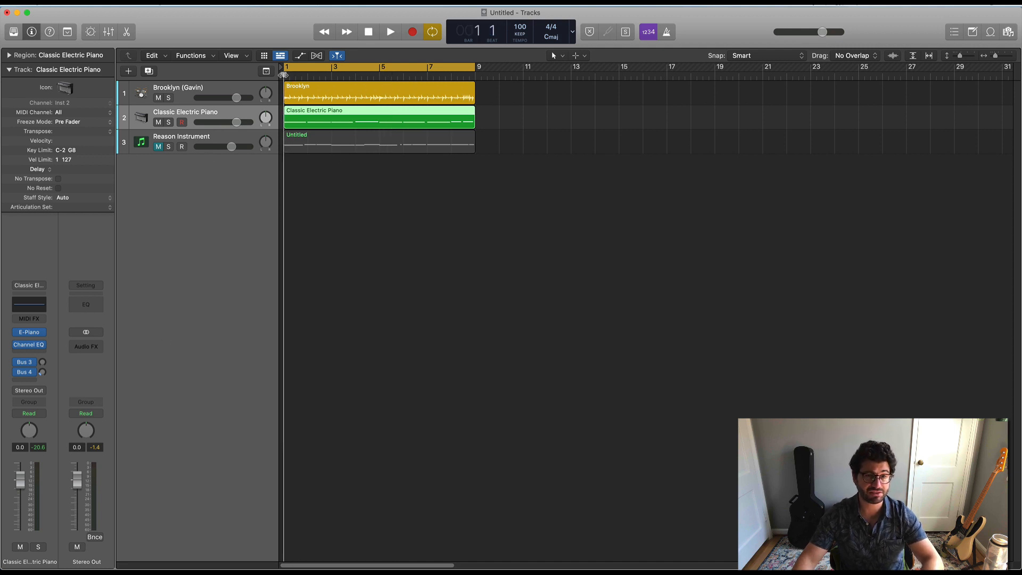
{"action": "left_click", "coordinate": [390, 31]}
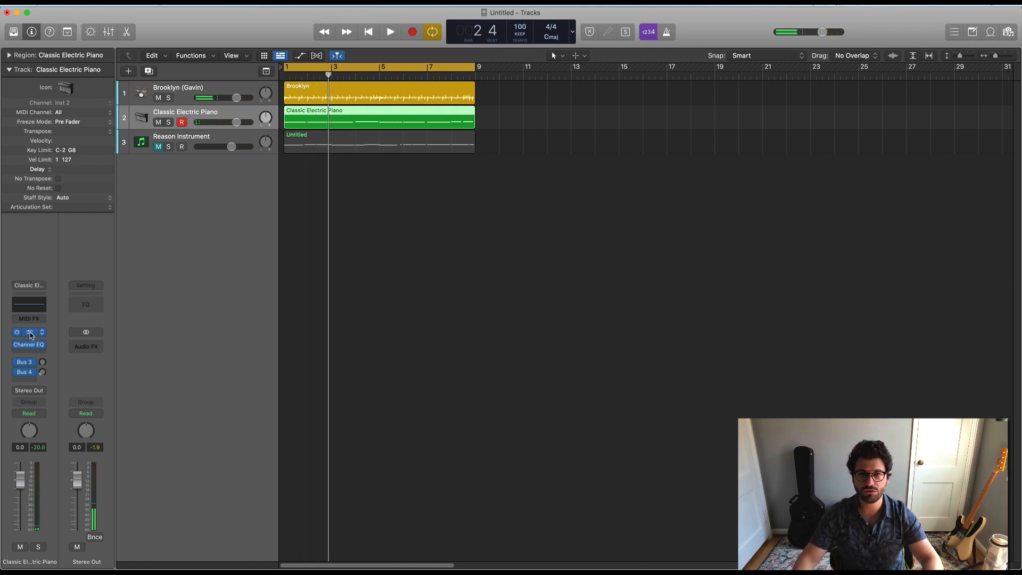
Step: Stop playback and insert Reason Rack Plugin as a MIDI effect on the electric piano
{"action": "left_click", "coordinate": [29, 318]}
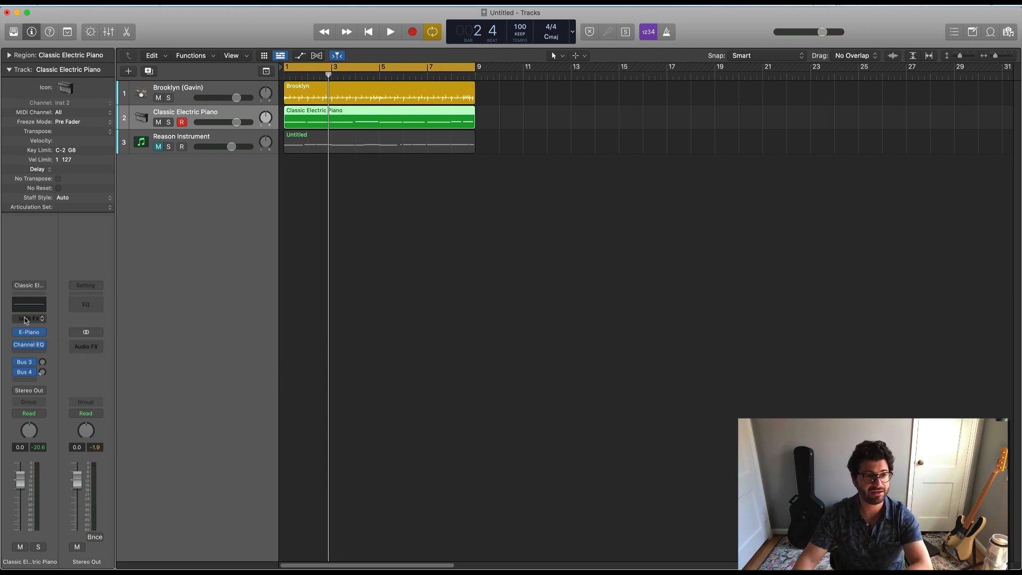
{"action": "left_click", "coordinate": [29, 319]}
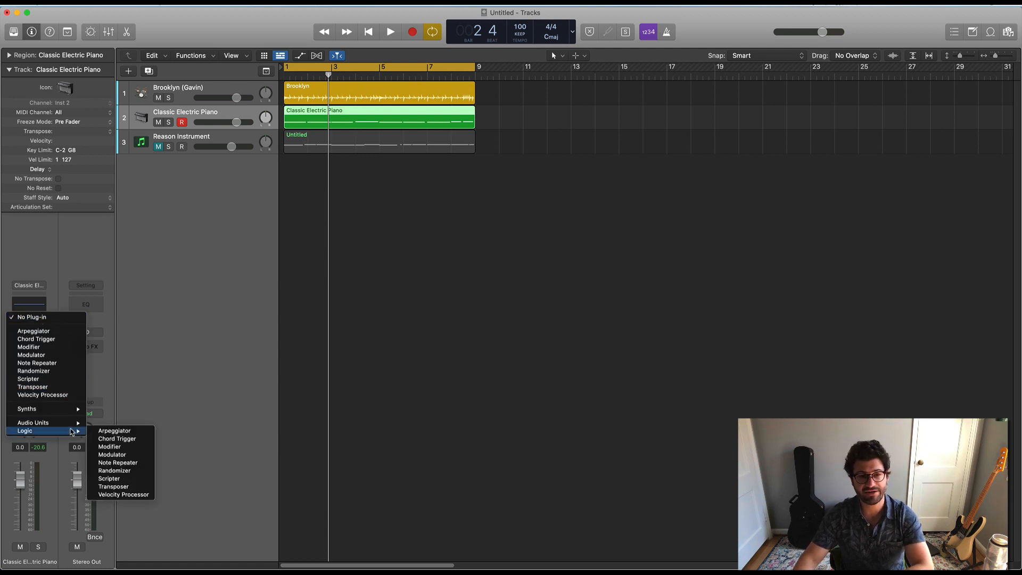
{"action": "mouse_move", "coordinate": [33, 422]}
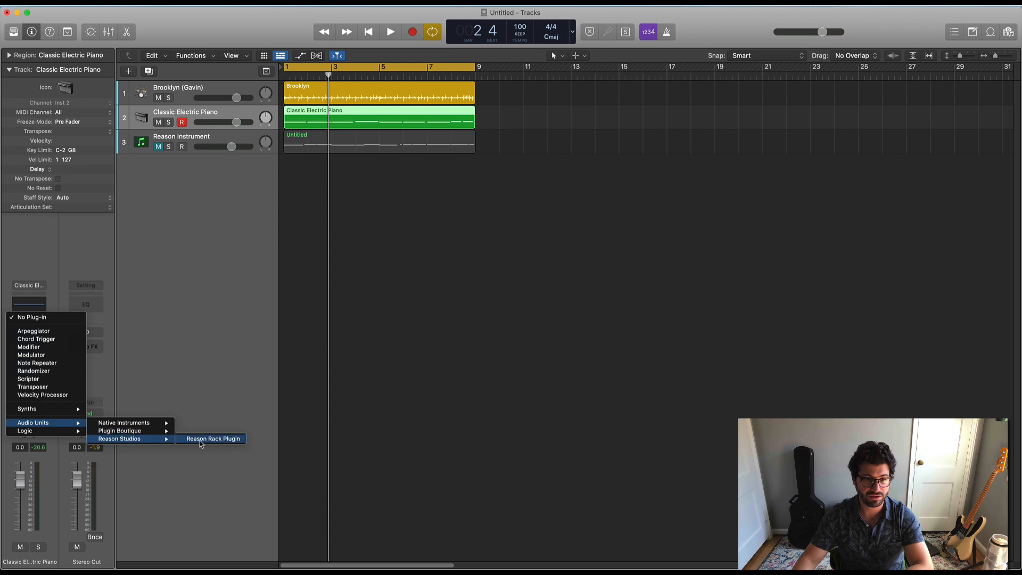
{"action": "left_click", "coordinate": [213, 437]}
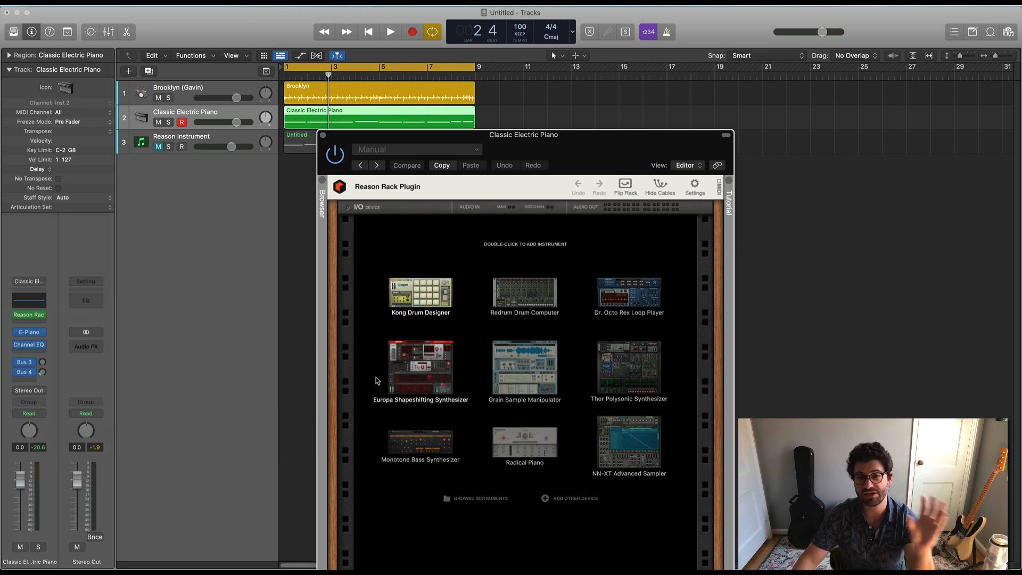
Step: Add a Scales & Chords player device to the rack via the Players menu
{"action": "right_click", "coordinate": [461, 334]}
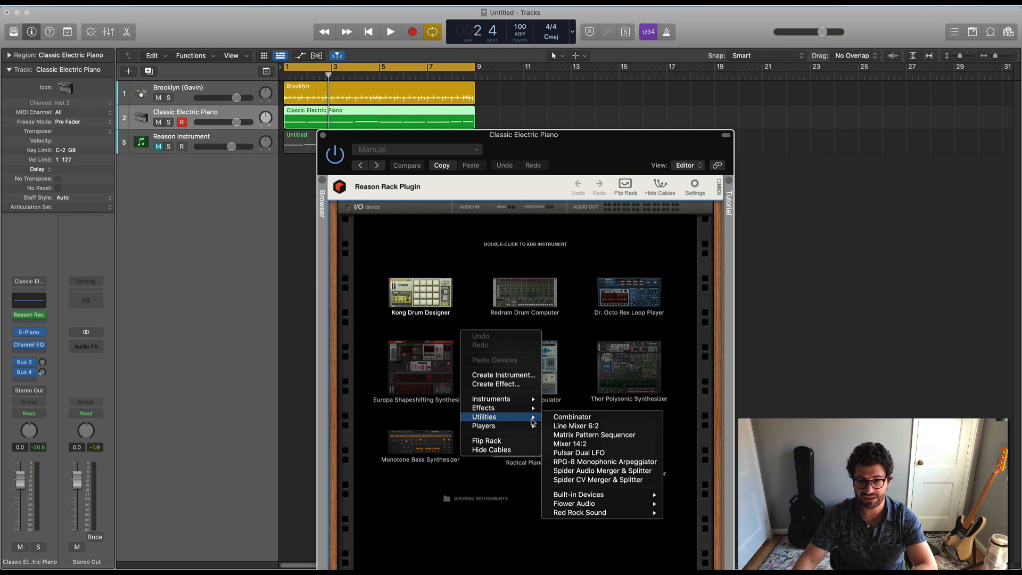
{"action": "mouse_move", "coordinate": [484, 426]}
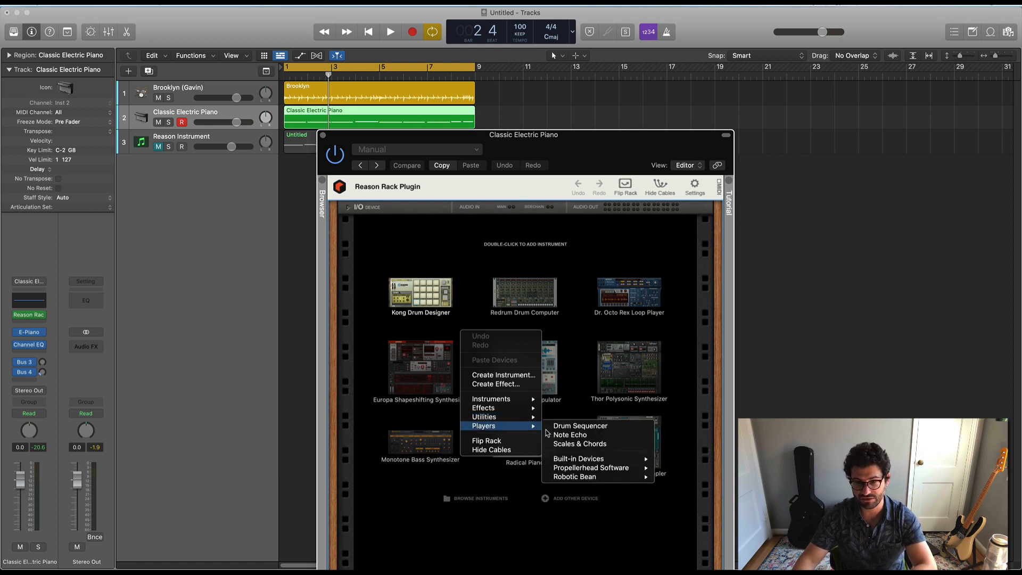
{"action": "mouse_move", "coordinate": [570, 435]}
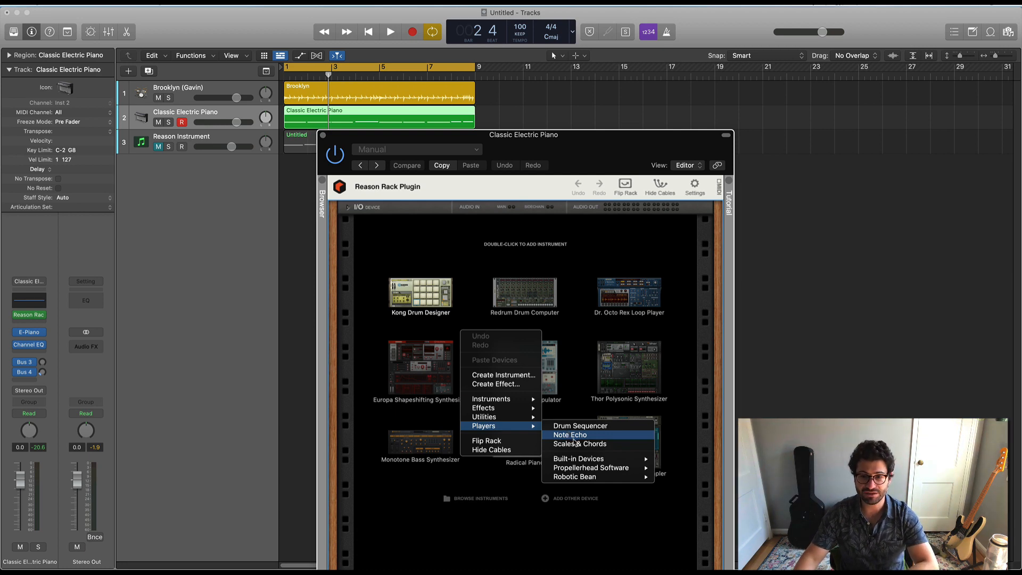
{"action": "left_click", "coordinate": [580, 443]}
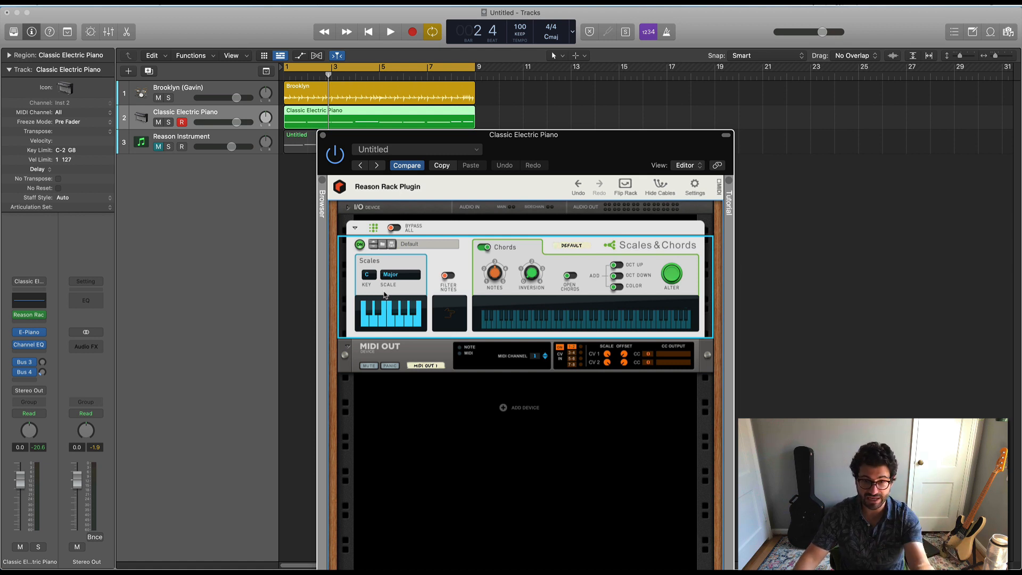
{"action": "mouse_move", "coordinate": [578, 260]}
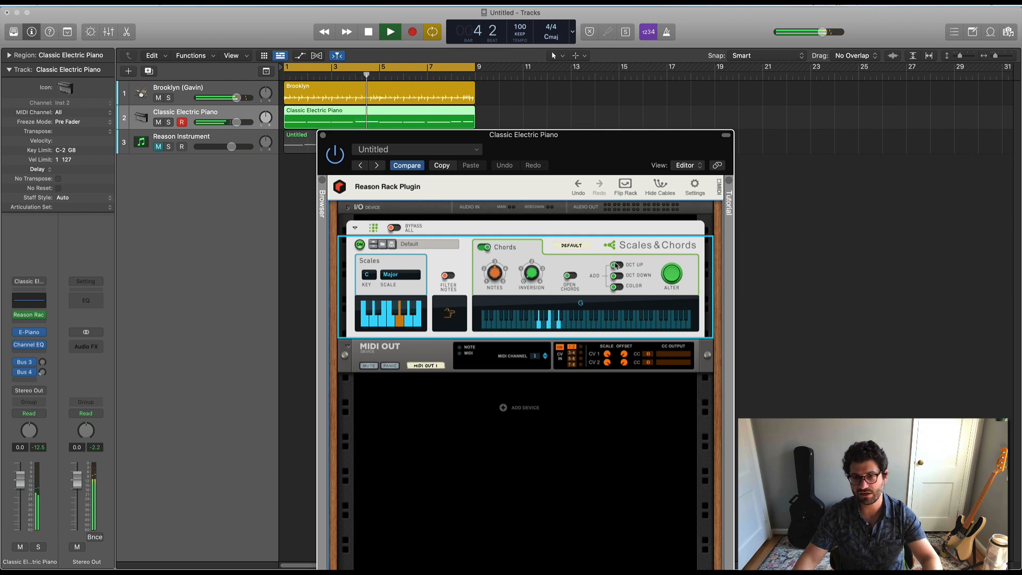
Step: Change the Scales & Chords inversion and switch to open chord voicings during playback
{"action": "left_click", "coordinate": [614, 265]}
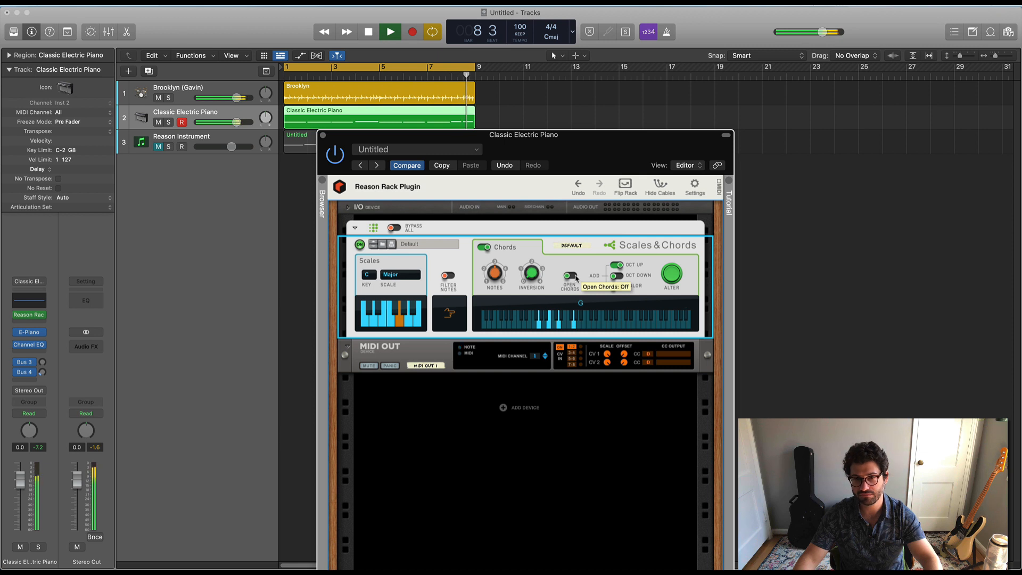
{"action": "left_click", "coordinate": [572, 276]}
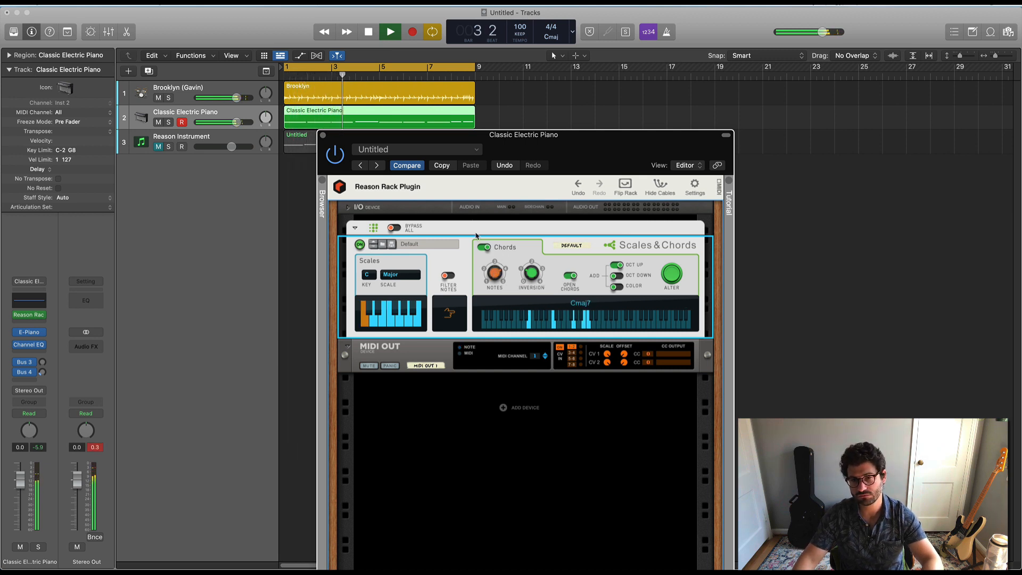
{"action": "left_click", "coordinate": [494, 273]}
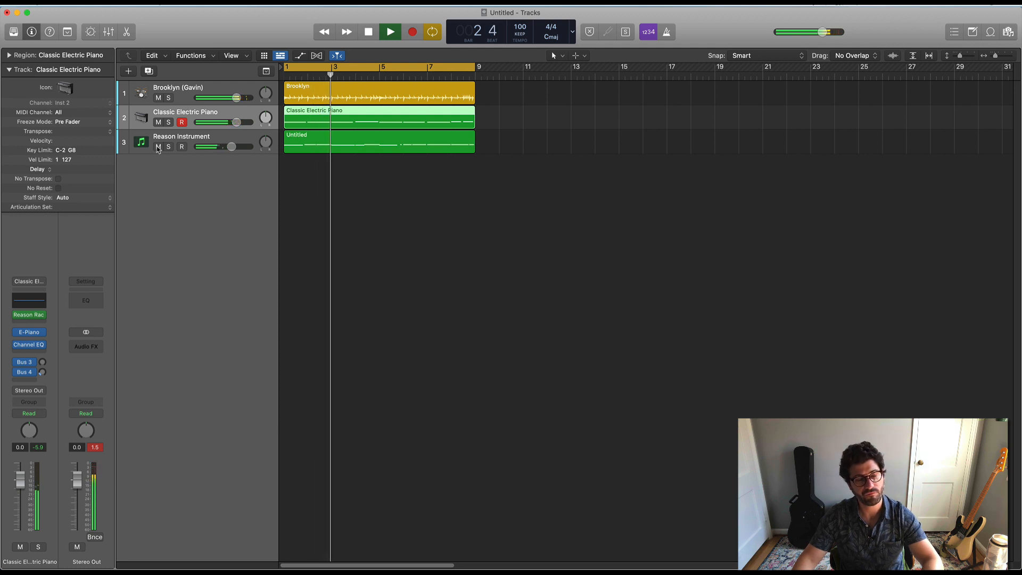
Step: Stop playback and insert a stereo Ozone 9 Maximizer on the Stereo Out channel
{"action": "left_click", "coordinate": [367, 31]}
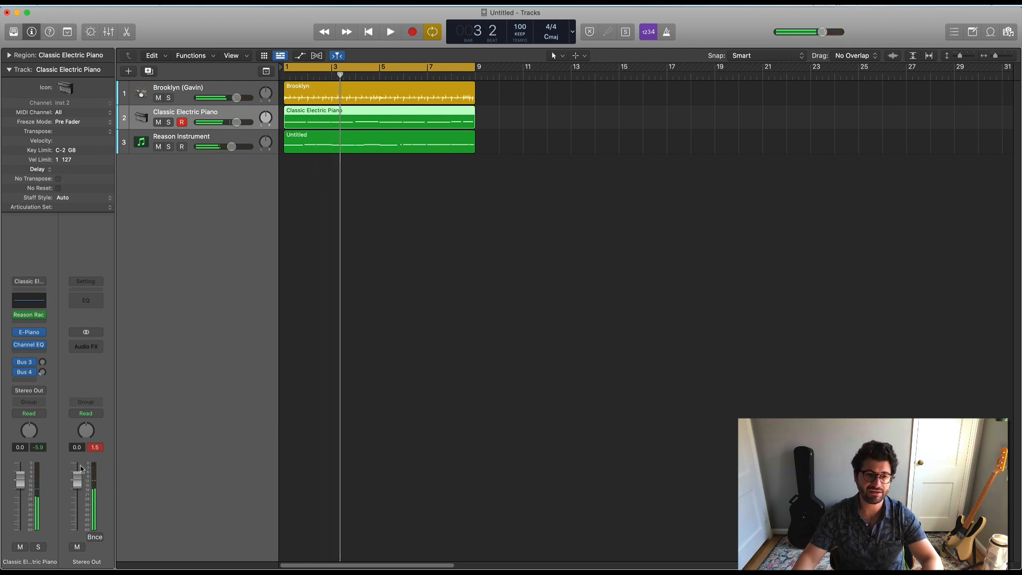
{"action": "left_click", "coordinate": [85, 346]}
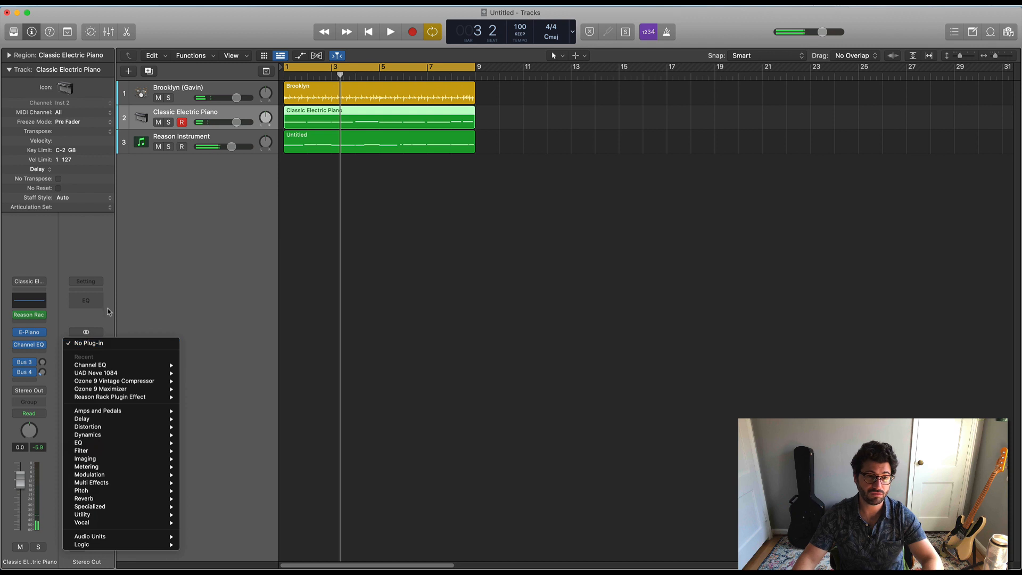
{"action": "mouse_move", "coordinate": [144, 405]}
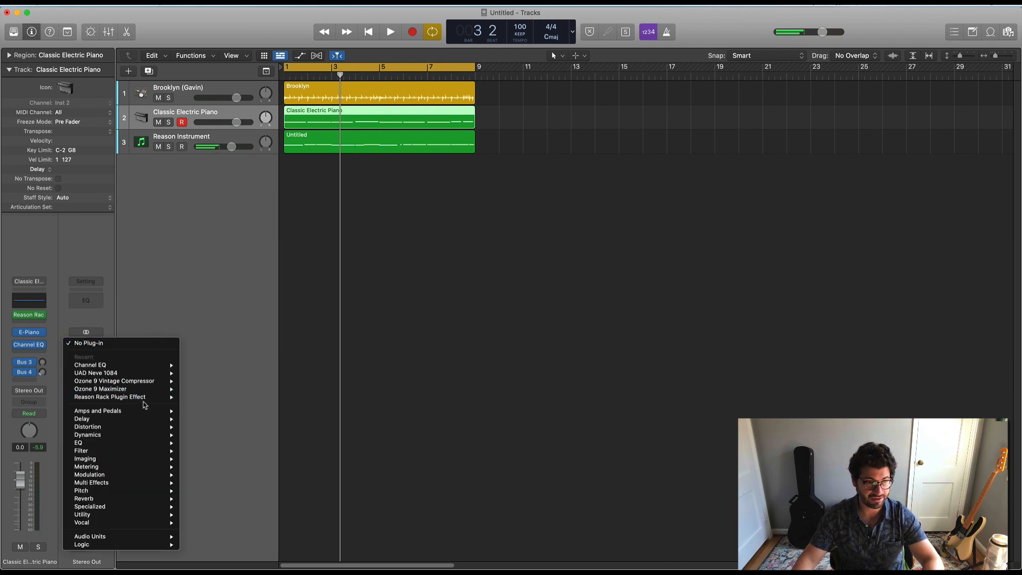
{"action": "mouse_move", "coordinate": [100, 388]}
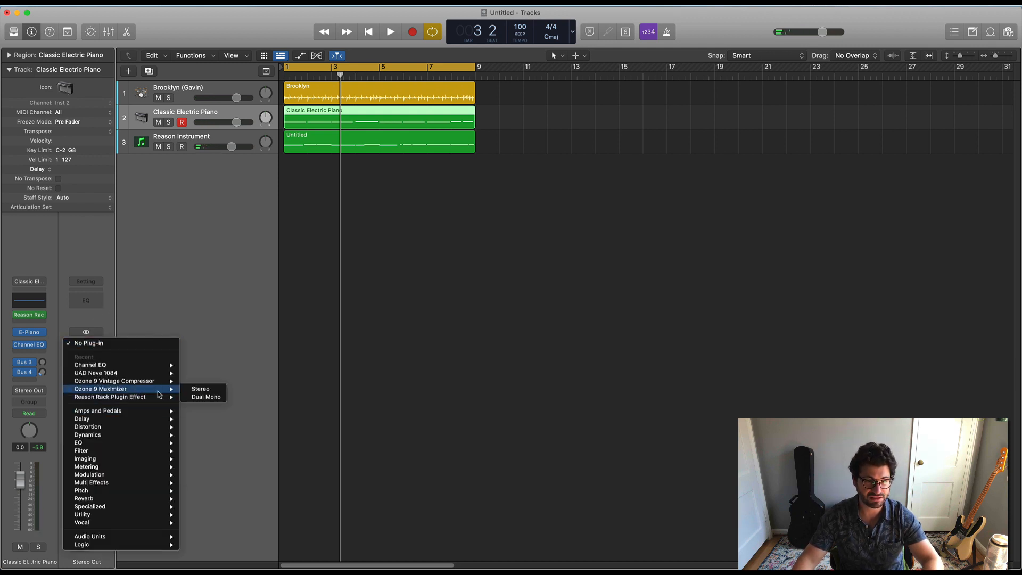
{"action": "left_click", "coordinate": [201, 390]}
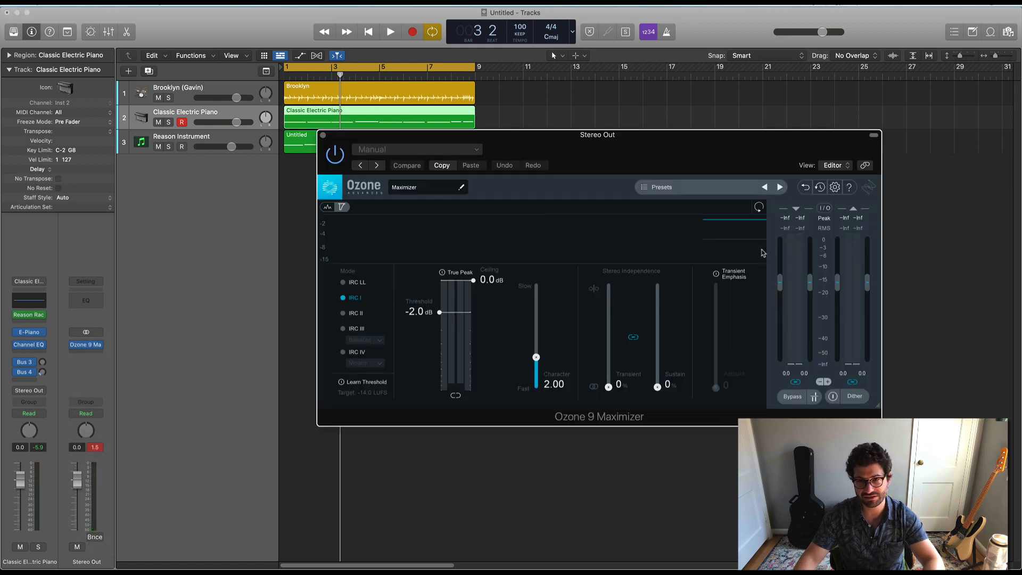
Step: Lower the Maximizer's output ceiling to about -0.7 dB
{"action": "left_click_drag", "start_coordinate": [473, 278], "coordinate": [473, 294]}
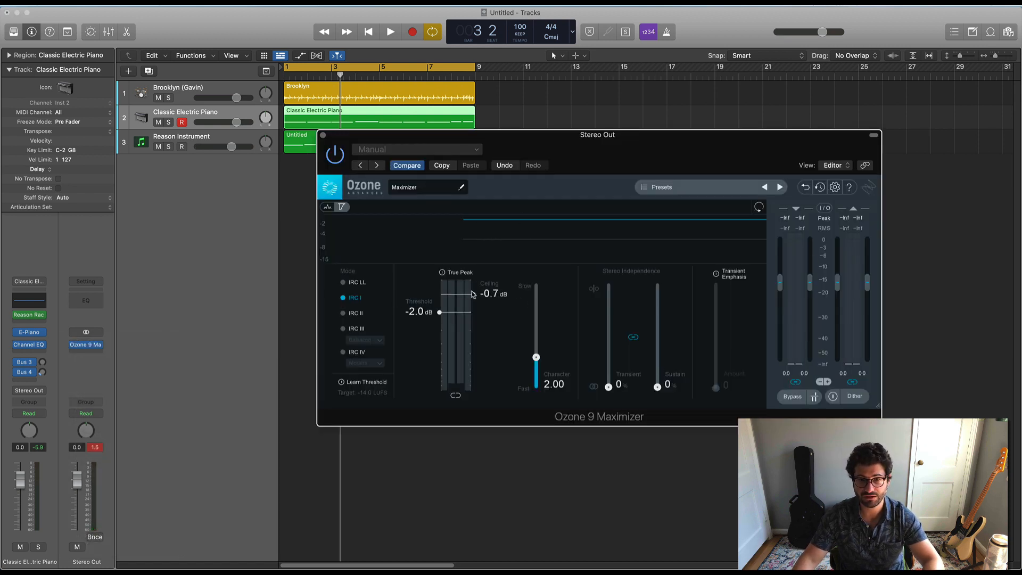
{"action": "left_click_drag", "start_coordinate": [473, 294], "coordinate": [473, 302]}
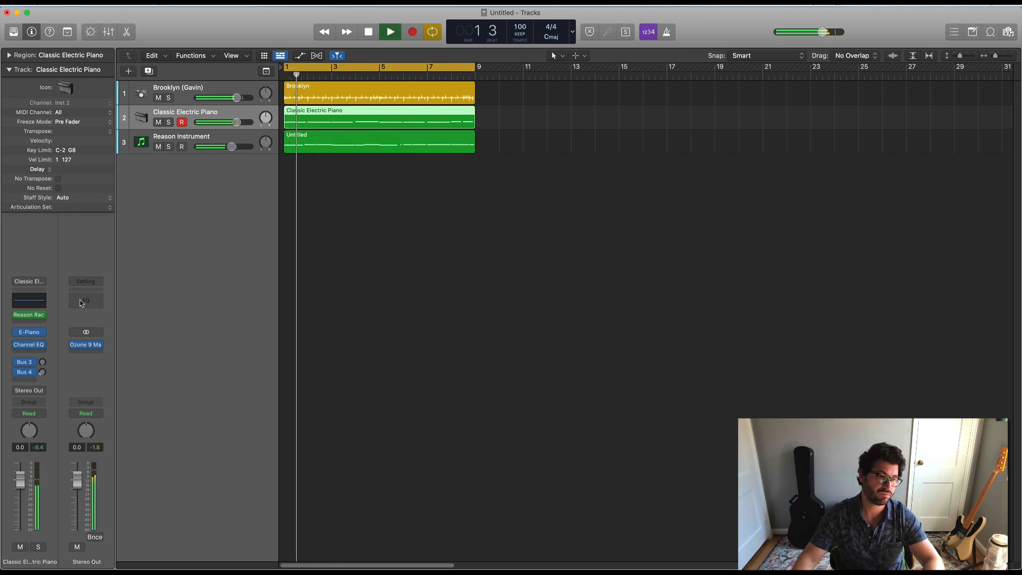
Step: Insert a stereo Reason Rack Plugin Effect after Channel EQ on the Classic Electric Piano channel
{"action": "left_click", "coordinate": [389, 31]}
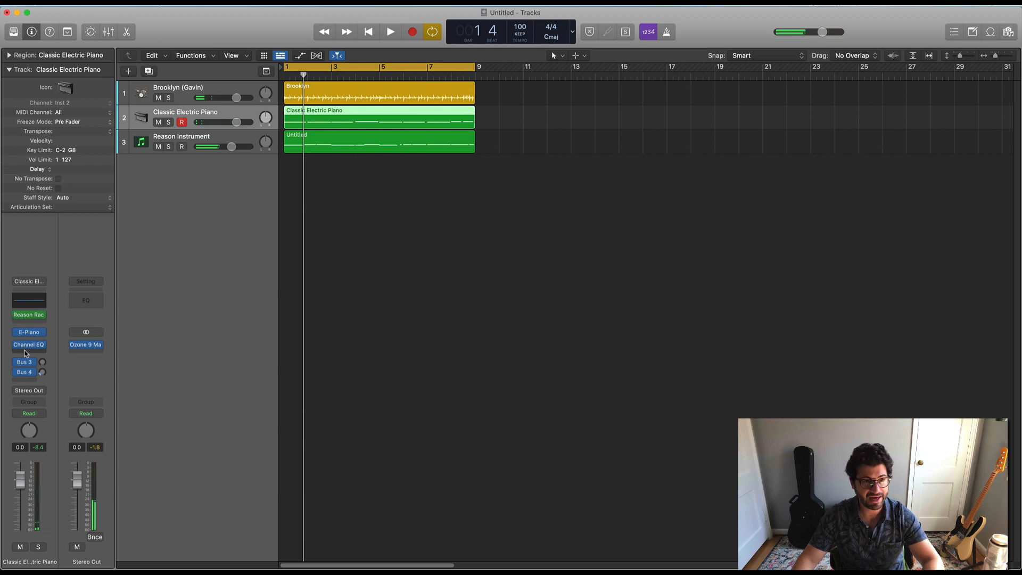
{"action": "left_click", "coordinate": [28, 344]}
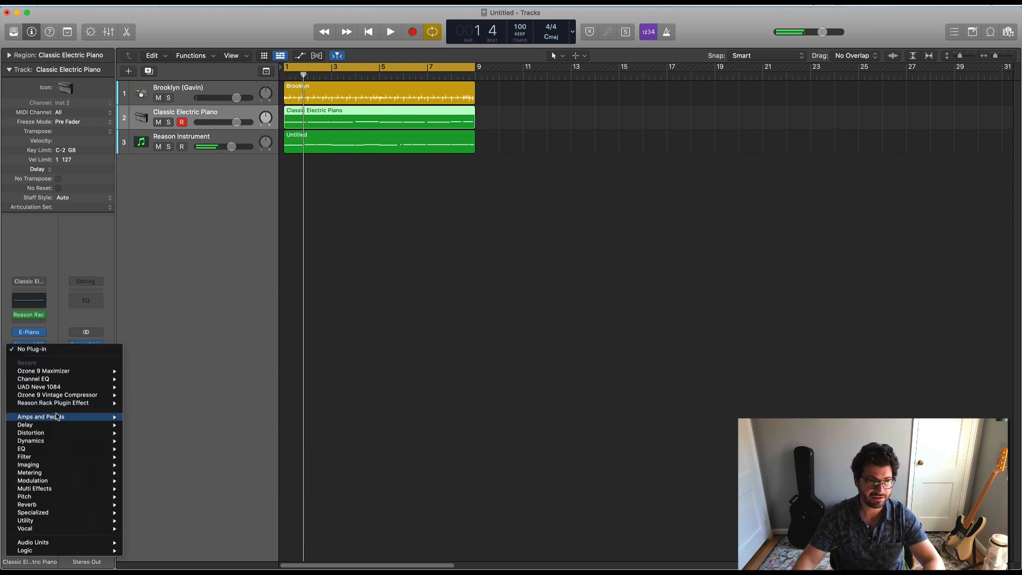
{"action": "mouse_move", "coordinate": [59, 323]}
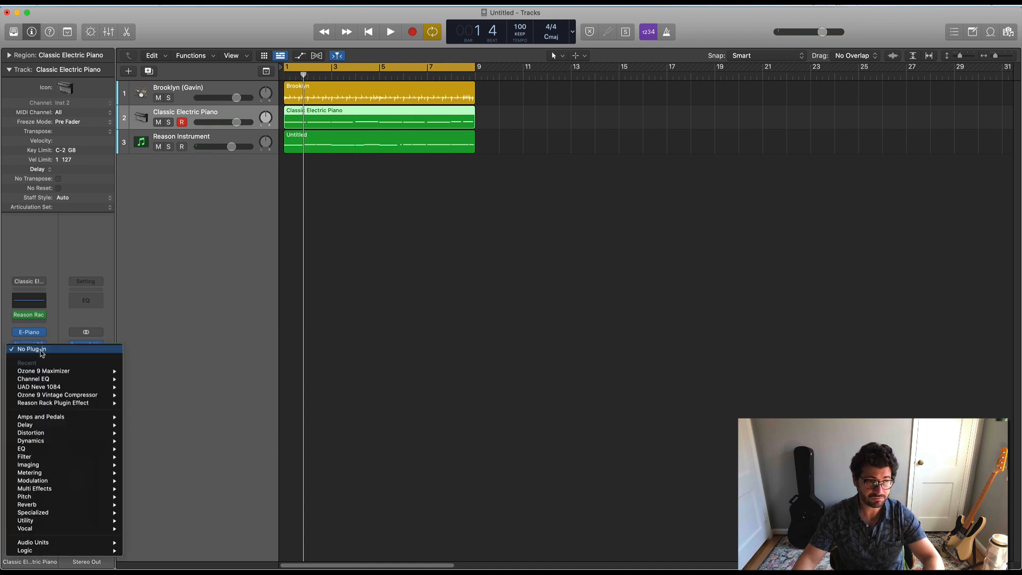
{"action": "mouse_move", "coordinate": [36, 512]}
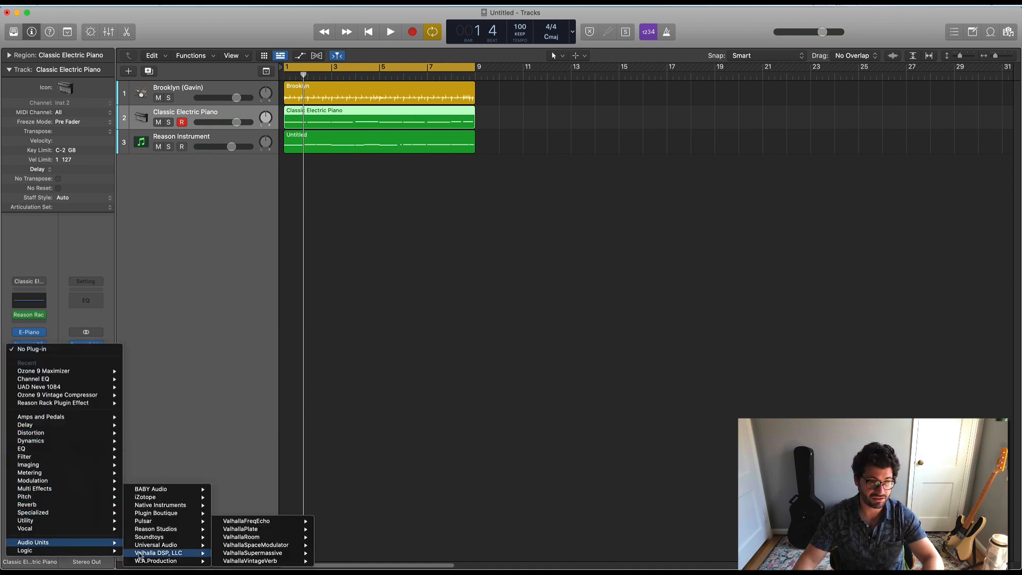
{"action": "mouse_move", "coordinate": [155, 529]}
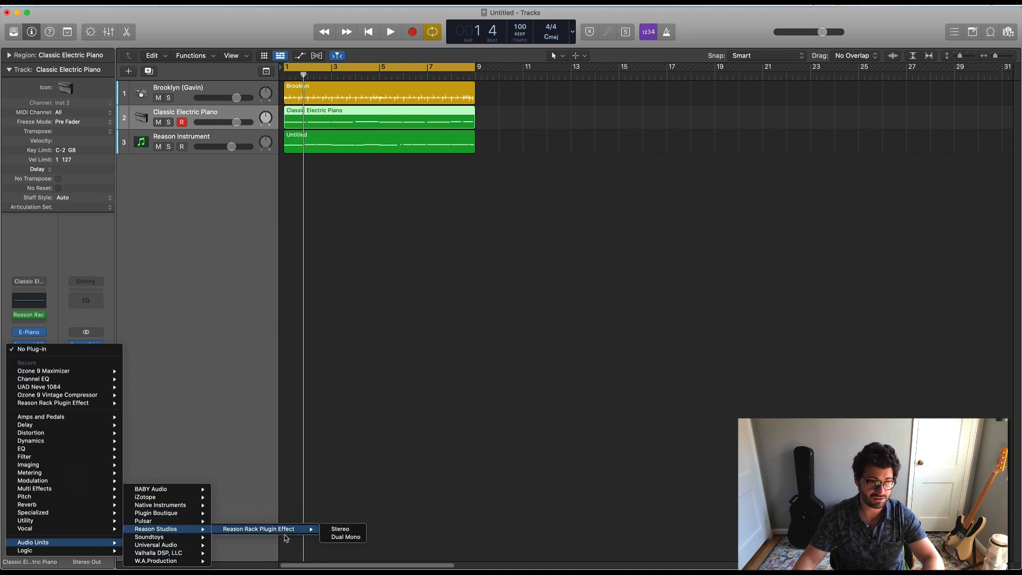
{"action": "left_click", "coordinate": [340, 530]}
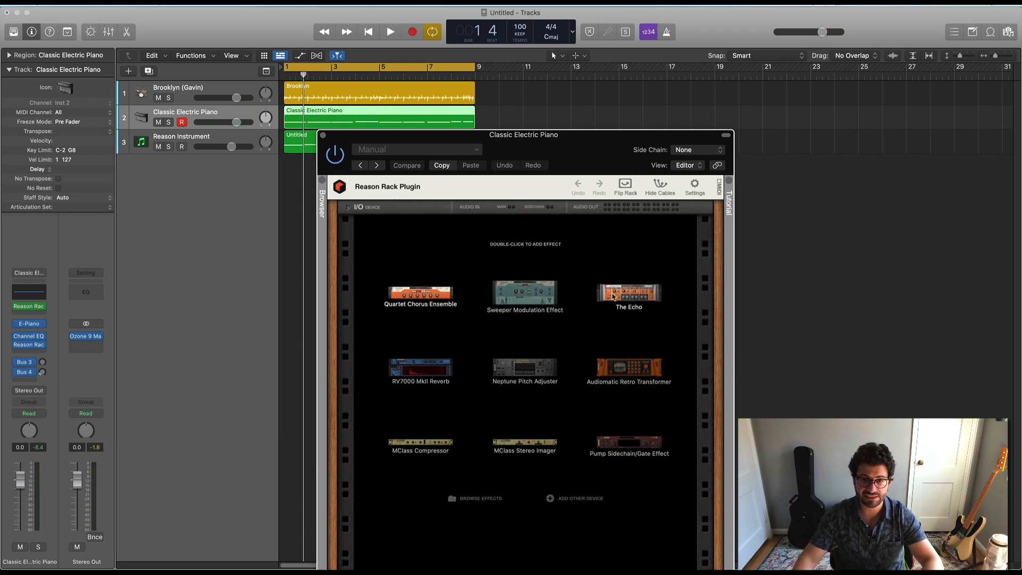
{"action": "mouse_move", "coordinate": [629, 300]}
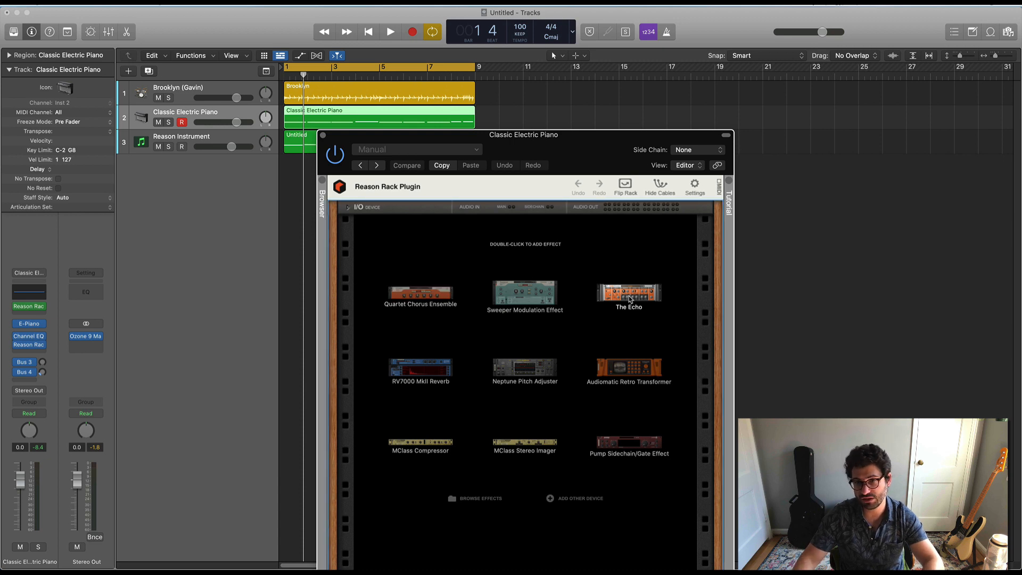
Step: Load The Echo (Warm Echo patch) into the piano's Reason Rack and audition it in playback
{"action": "double_click", "coordinate": [628, 293]}
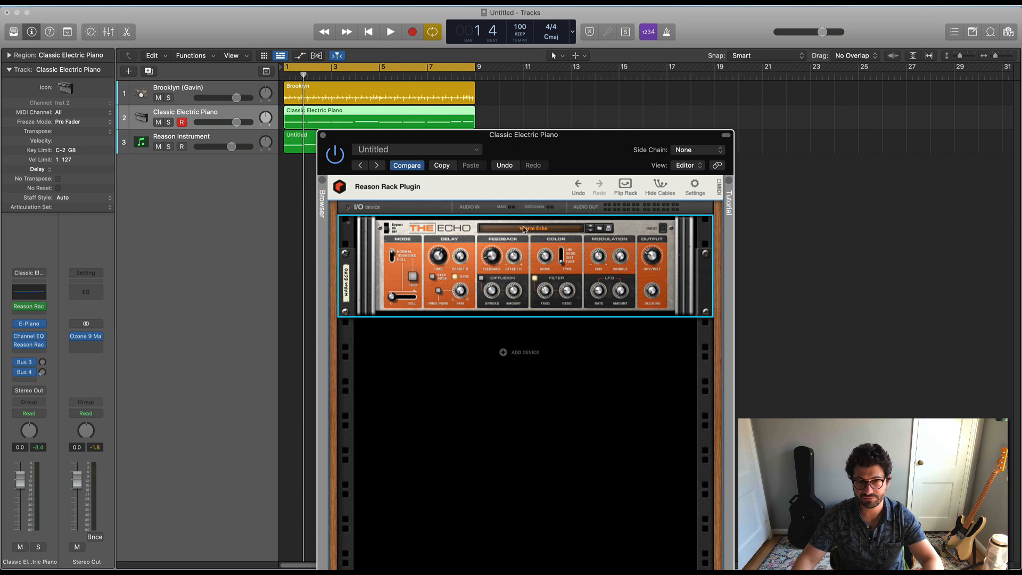
{"action": "left_click", "coordinate": [390, 31]}
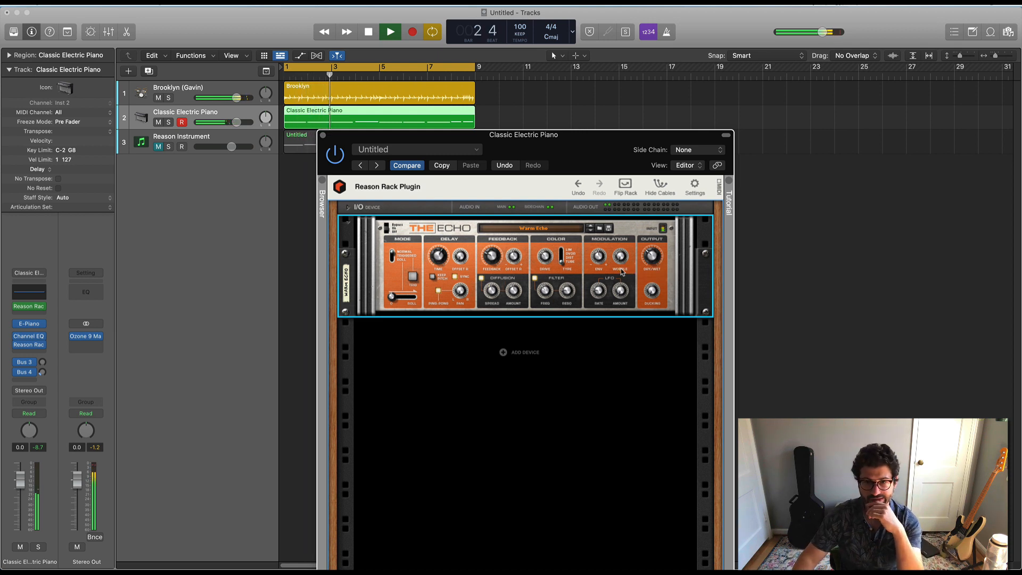
{"action": "mouse_move", "coordinate": [619, 258]}
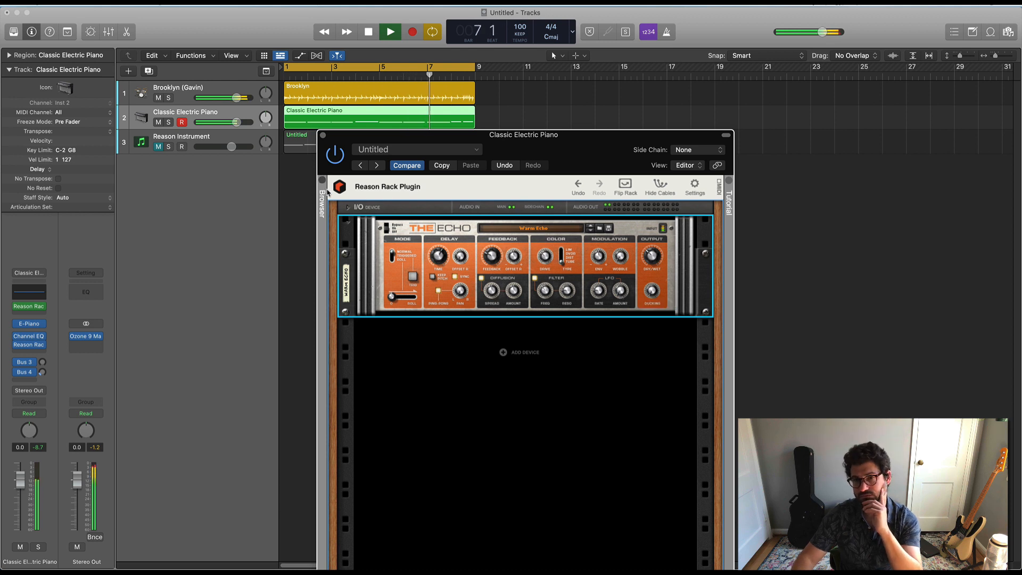
Step: Add a Sweeper Modulation Effect after The Echo and turn its volume down to -6.5 dB
{"action": "right_click", "coordinate": [521, 352]}
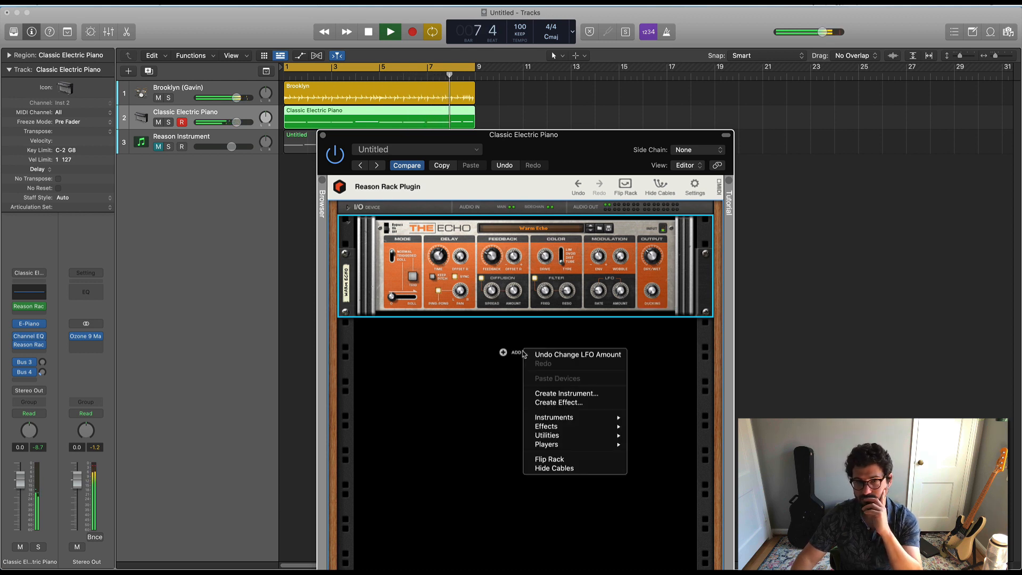
{"action": "mouse_move", "coordinate": [546, 426]}
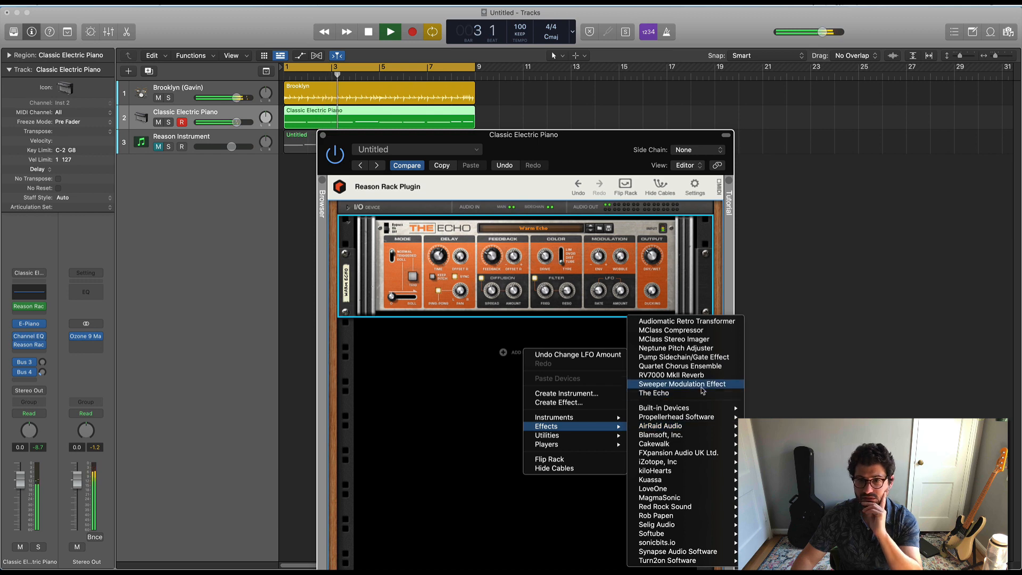
{"action": "left_click", "coordinate": [681, 385]}
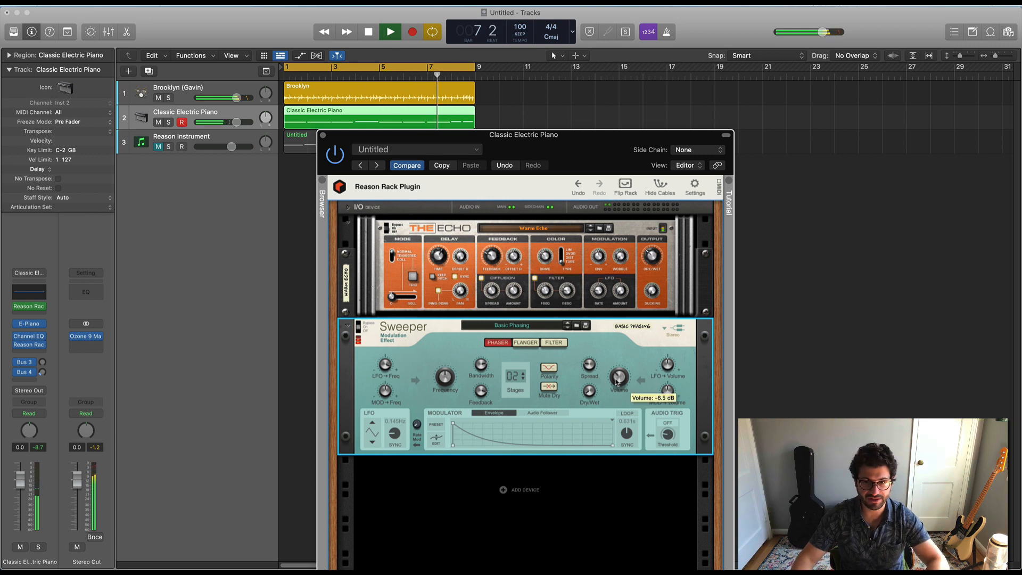
{"action": "left_click_drag", "start_coordinate": [620, 377], "coordinate": [620, 365]}
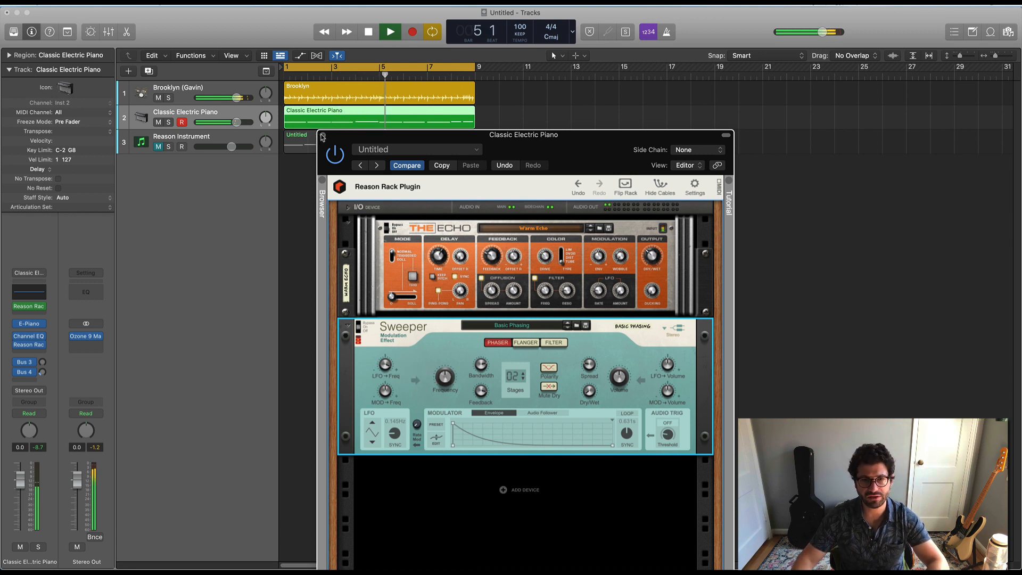
{"action": "left_click", "coordinate": [322, 137]}
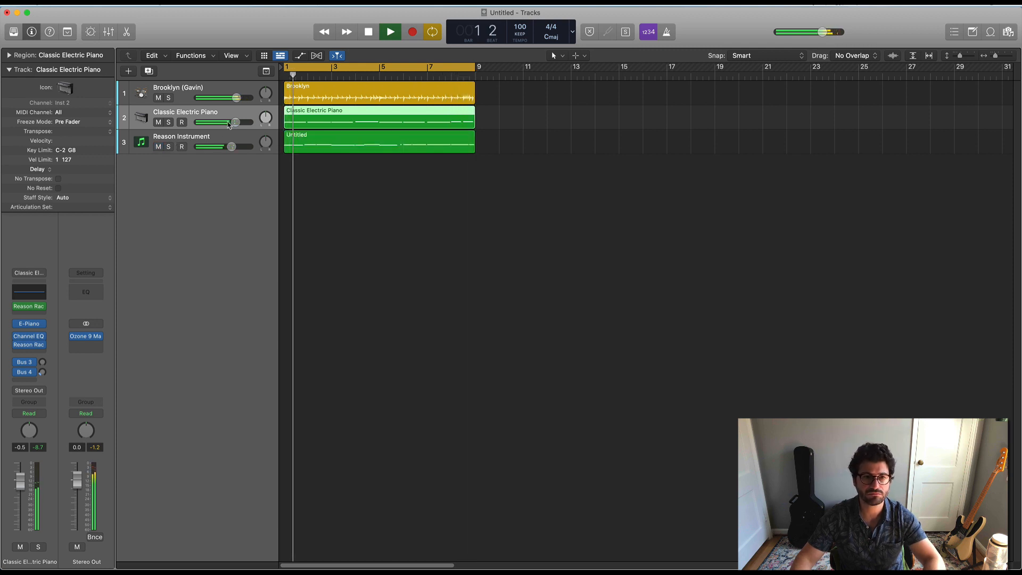
Step: Adjust the piano volume, then reveal an empty Audio FX slot on the Brooklyn drums for Reason Rack
{"action": "left_click_drag", "start_coordinate": [228, 123], "coordinate": [225, 122]}
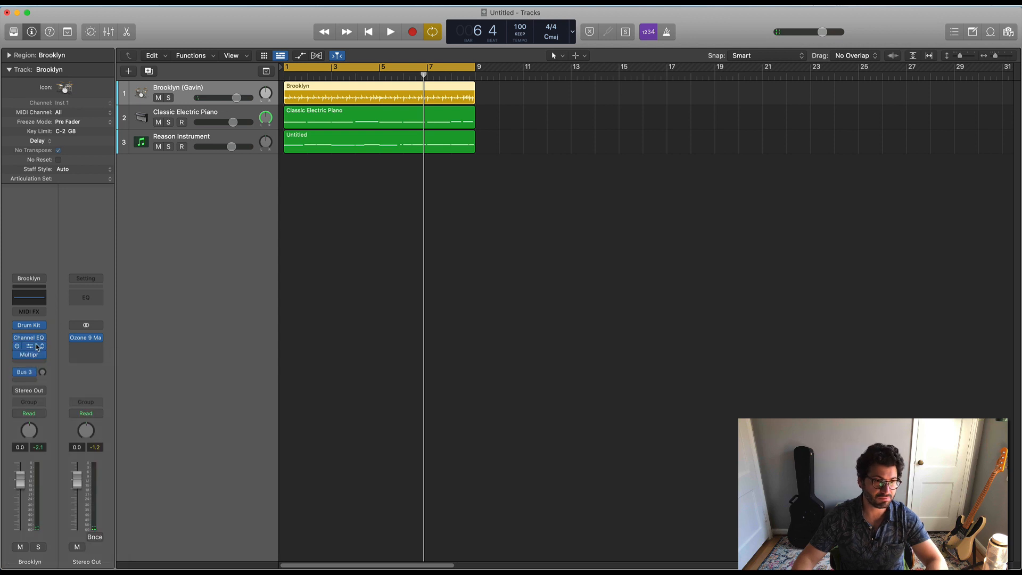
{"action": "left_click", "coordinate": [28, 351]}
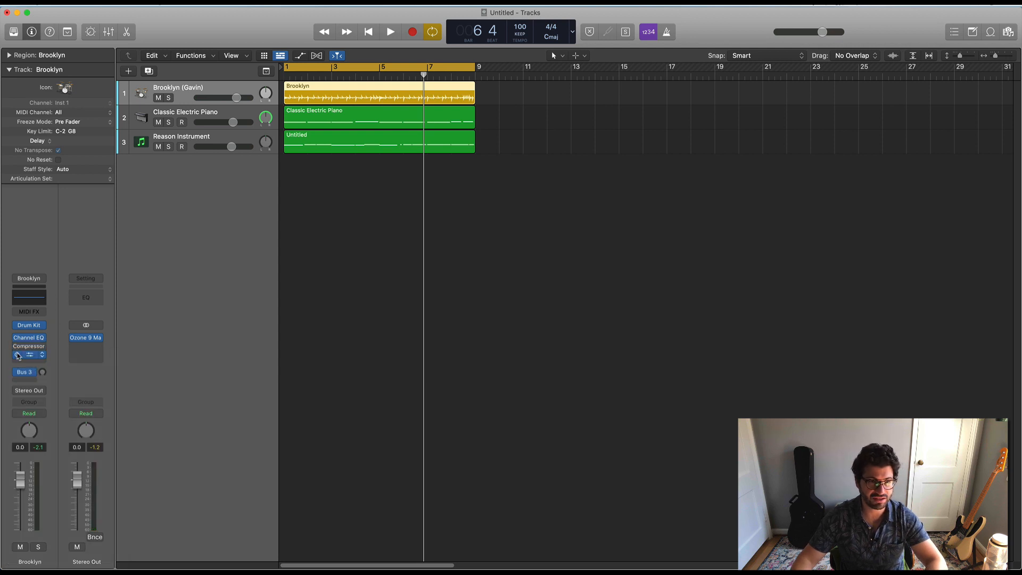
{"action": "left_click", "coordinate": [28, 357]}
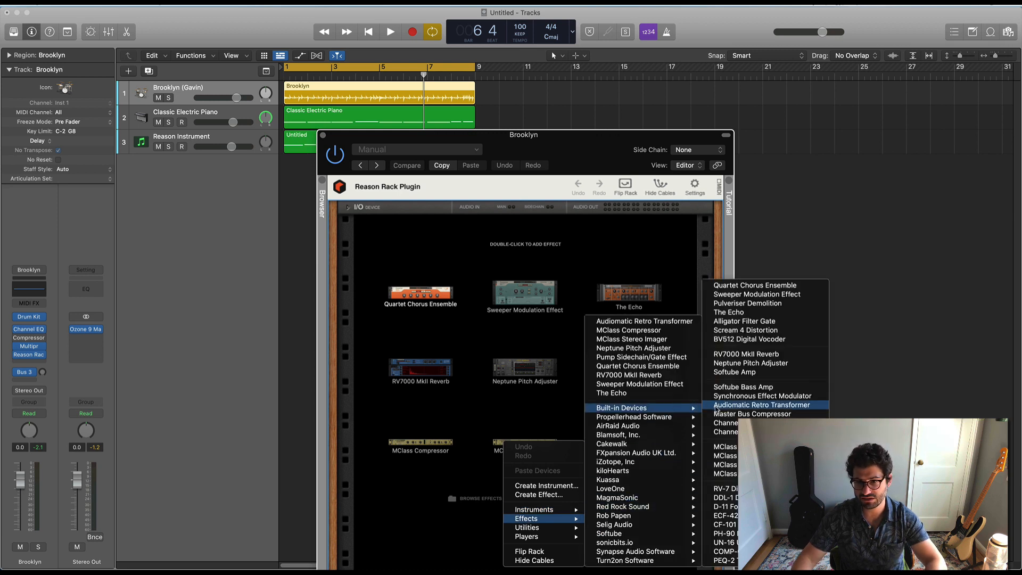
Step: Load the Master Bus Compressor into the drums' rack and lower its threshold during playback
{"action": "left_click", "coordinate": [754, 414]}
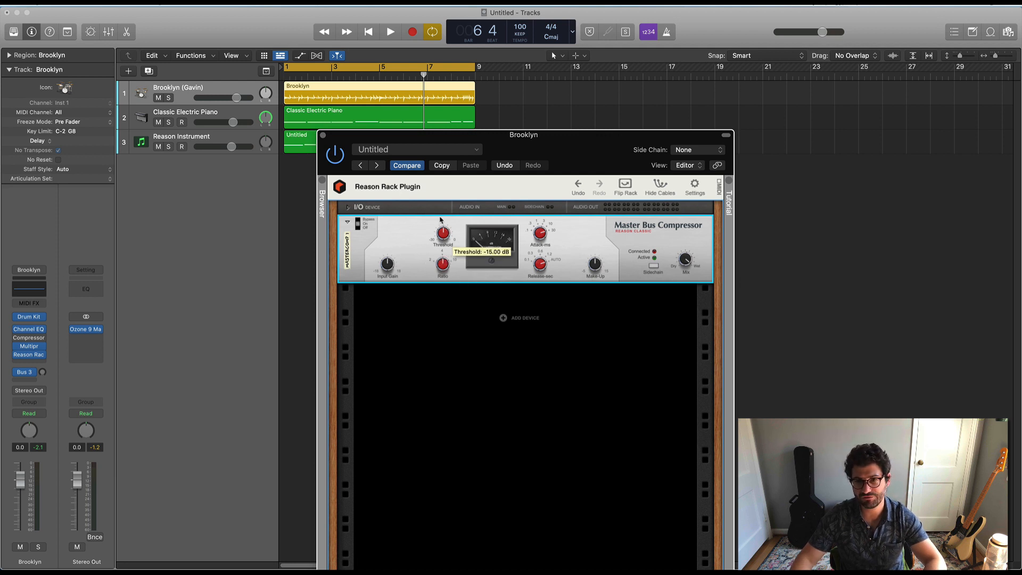
{"action": "left_click", "coordinate": [390, 31]}
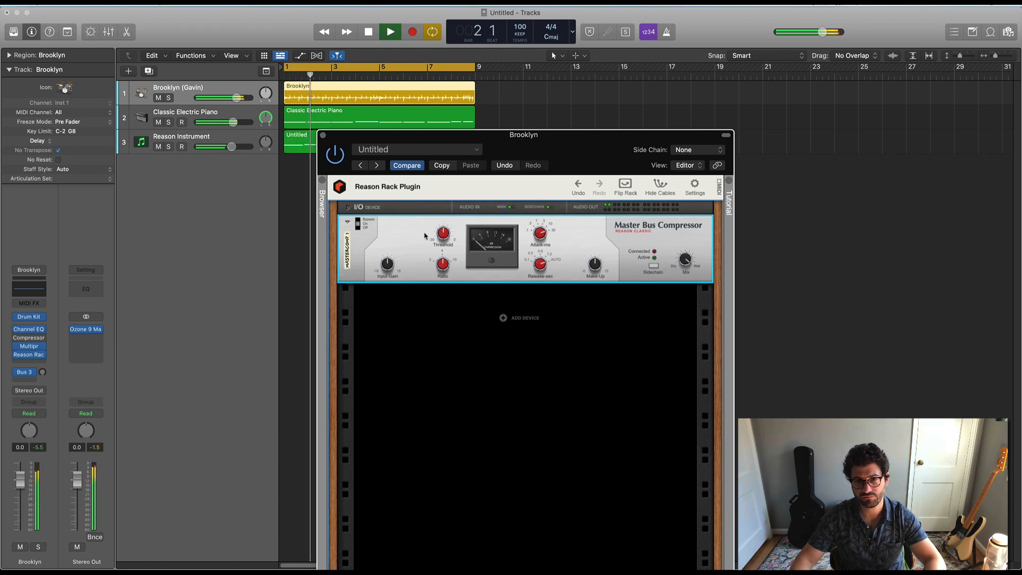
{"action": "left_click_drag", "start_coordinate": [442, 233], "coordinate": [442, 237]}
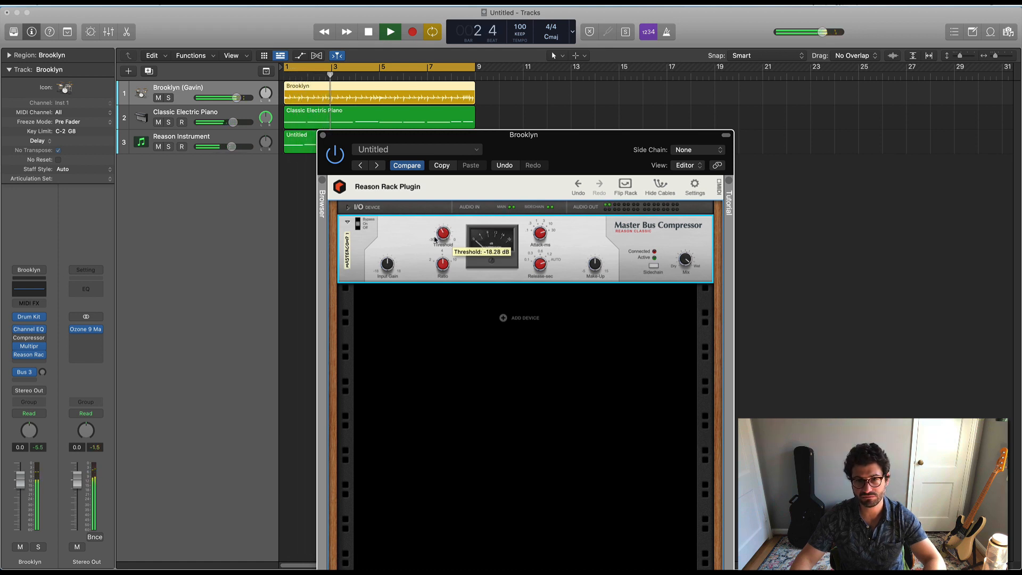
{"action": "left_click_drag", "start_coordinate": [443, 233], "coordinate": [443, 248]}
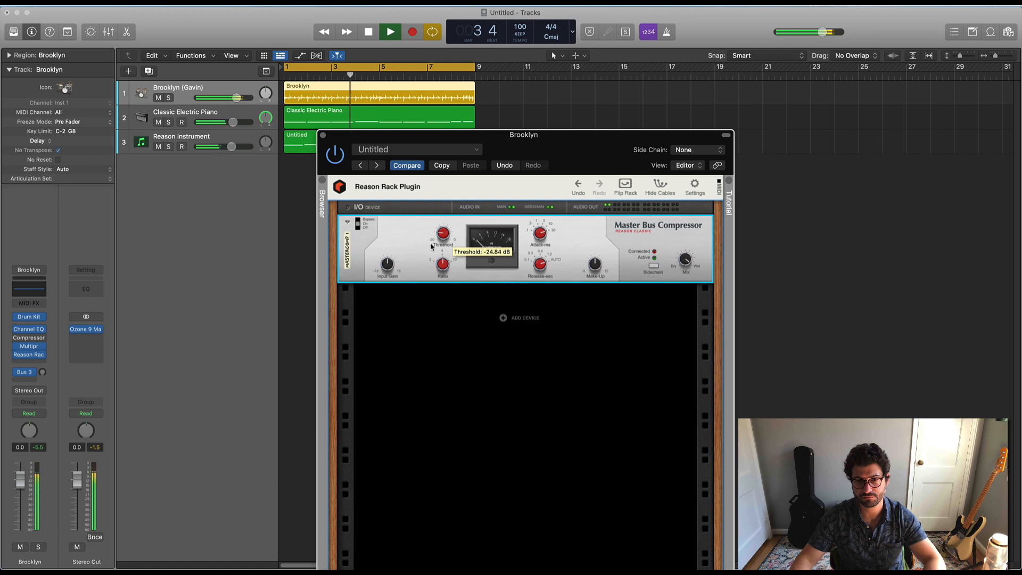
{"action": "left_click_drag", "start_coordinate": [444, 232], "coordinate": [446, 228]}
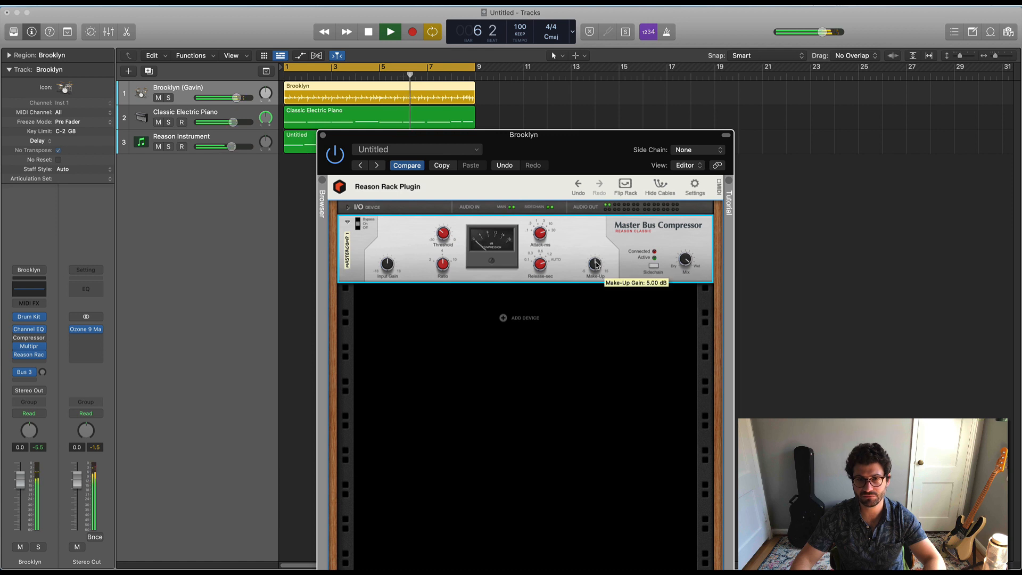
Step: Raise the make-up gain, set threshold near -22.5 dB, and bypass to compare
{"action": "left_click_drag", "start_coordinate": [594, 264], "coordinate": [595, 259]}
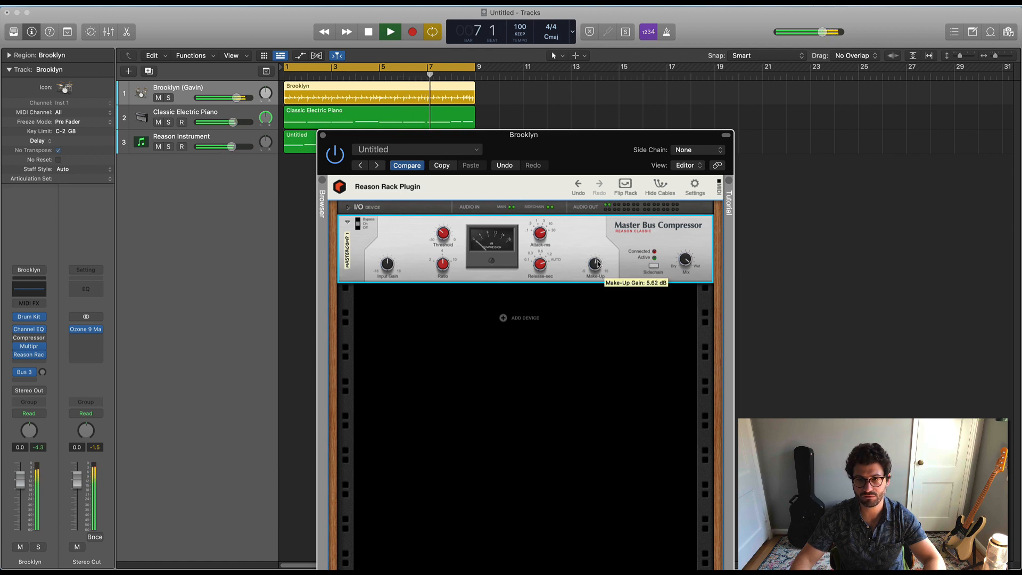
{"action": "left_click_drag", "start_coordinate": [594, 264], "coordinate": [594, 273]}
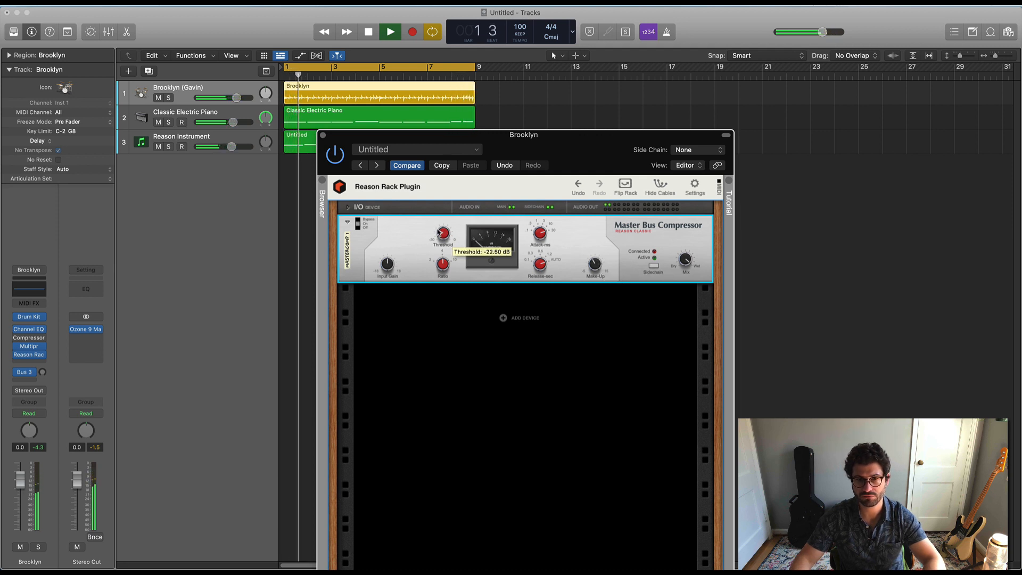
{"action": "left_click_drag", "start_coordinate": [443, 235], "coordinate": [443, 245]}
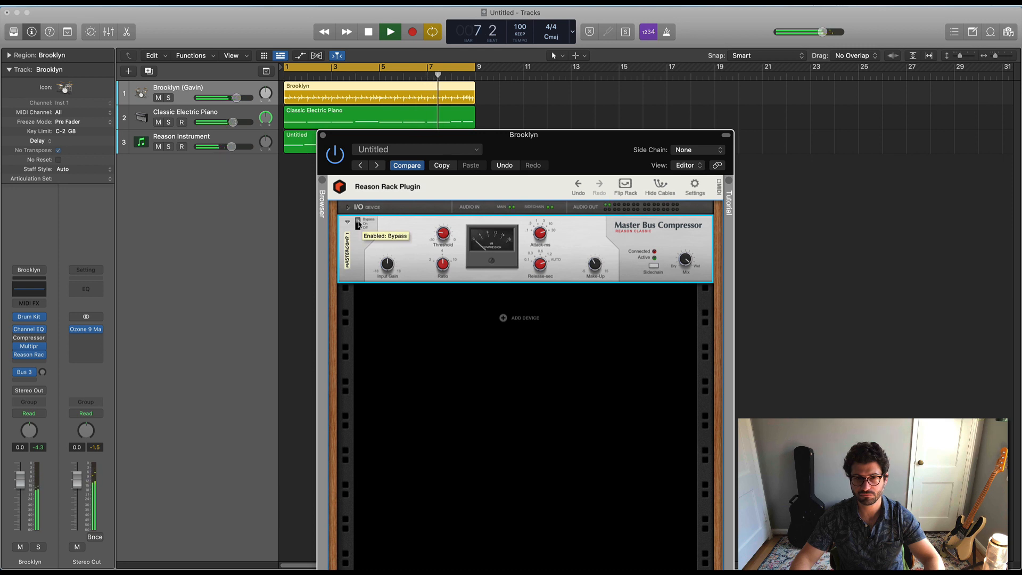
{"action": "left_click", "coordinate": [357, 221]}
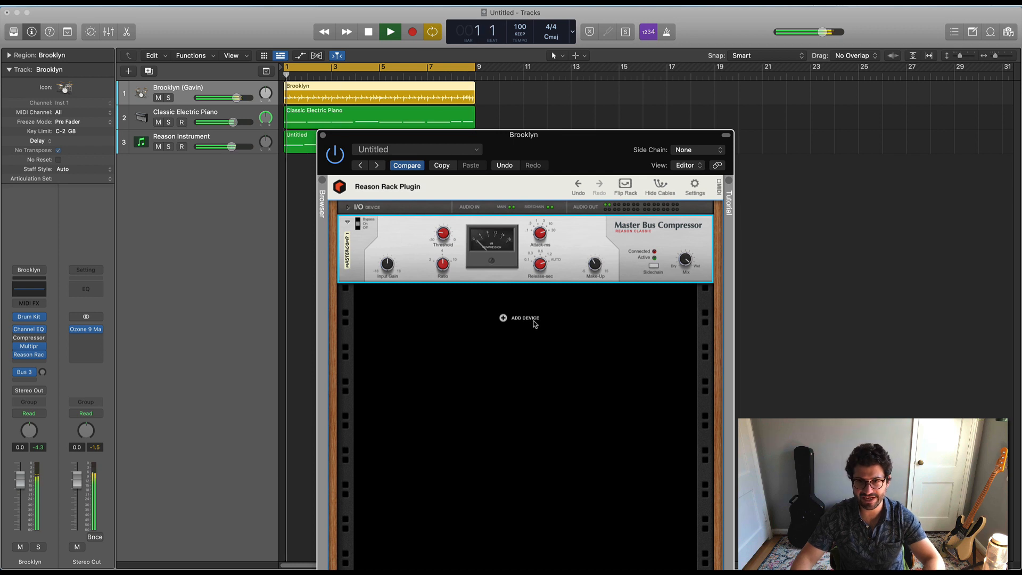
Step: Add a Channel EQ below the Master Bus Compressor and set the LF band to about 155 Hz
{"action": "right_click", "coordinate": [525, 317]}
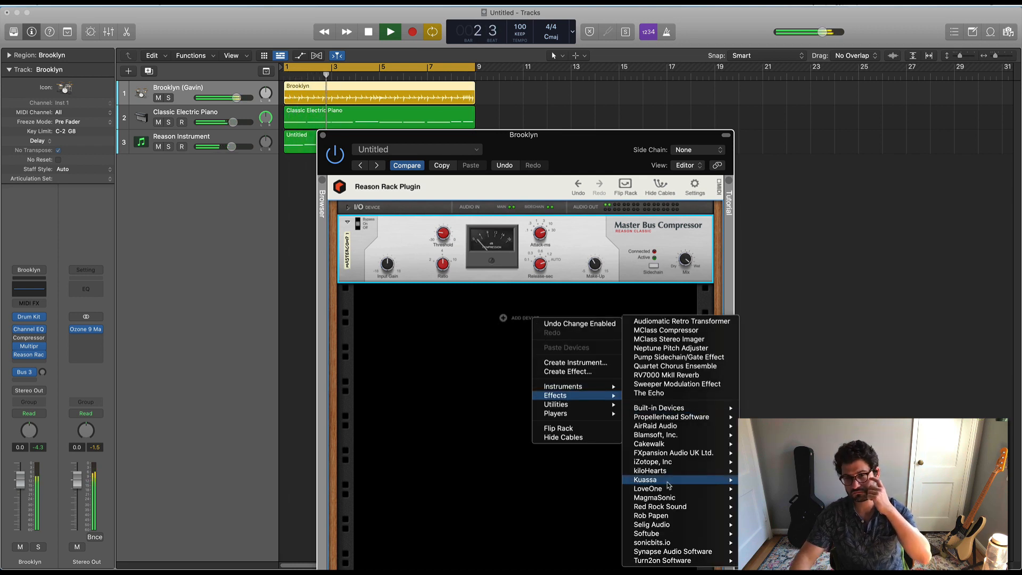
{"action": "mouse_move", "coordinate": [658, 408]}
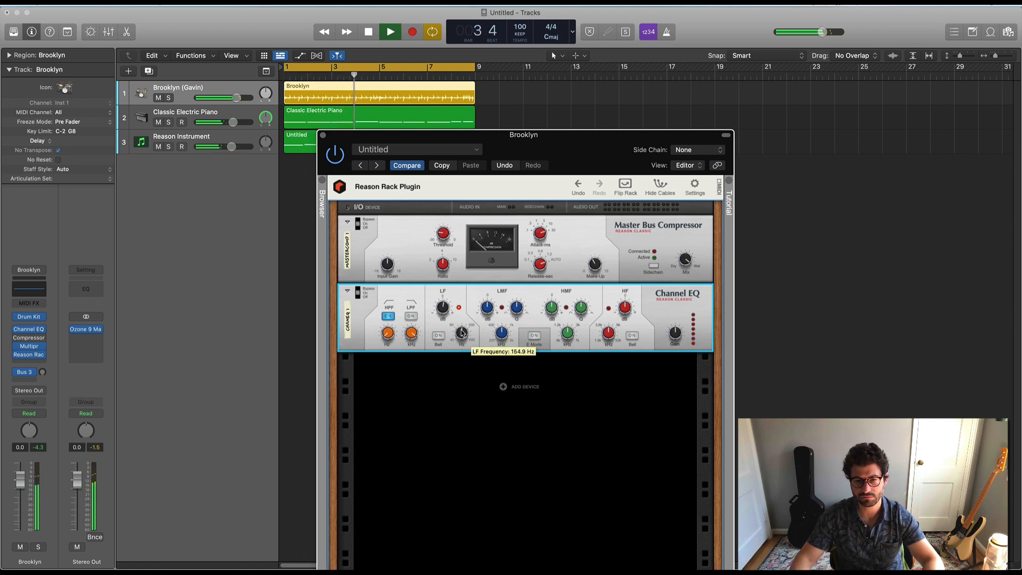
{"action": "left_click_drag", "start_coordinate": [461, 332], "coordinate": [461, 342]}
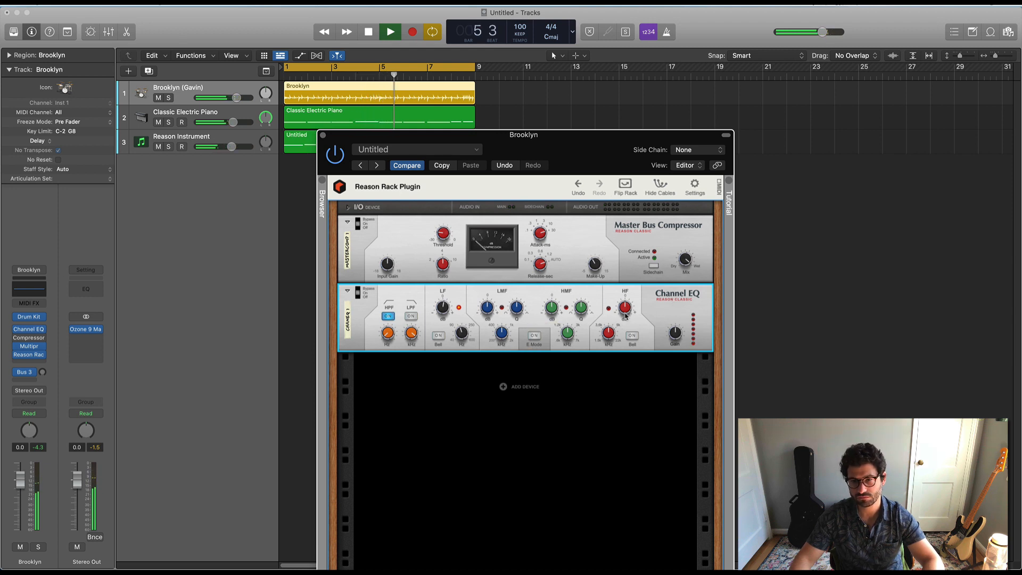
Step: Adjust the HF gain and boost the HMF gain, easing it back slightly
{"action": "left_click_drag", "start_coordinate": [626, 307], "coordinate": [625, 310]}
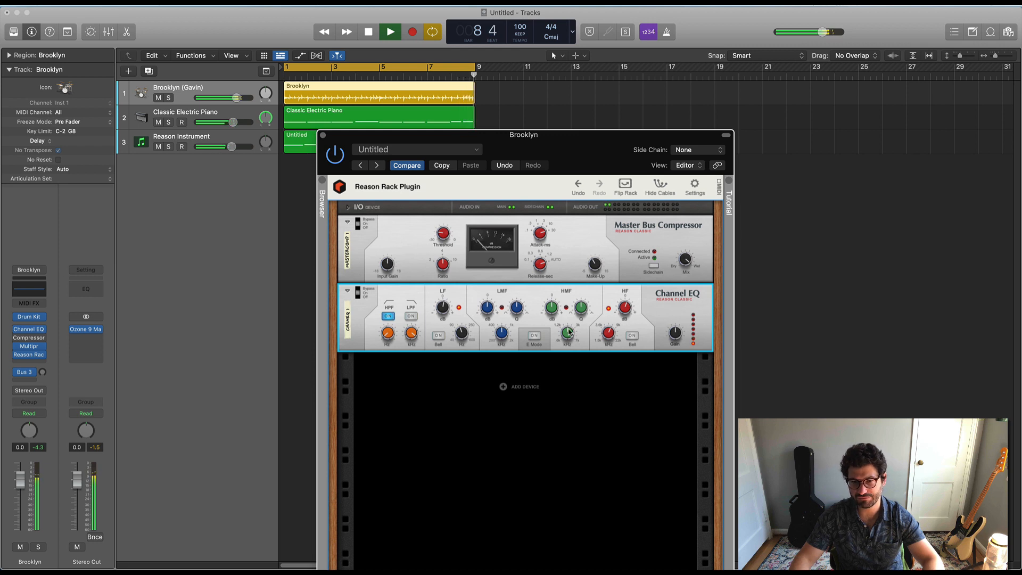
{"action": "left_click_drag", "start_coordinate": [551, 307], "coordinate": [550, 313]}
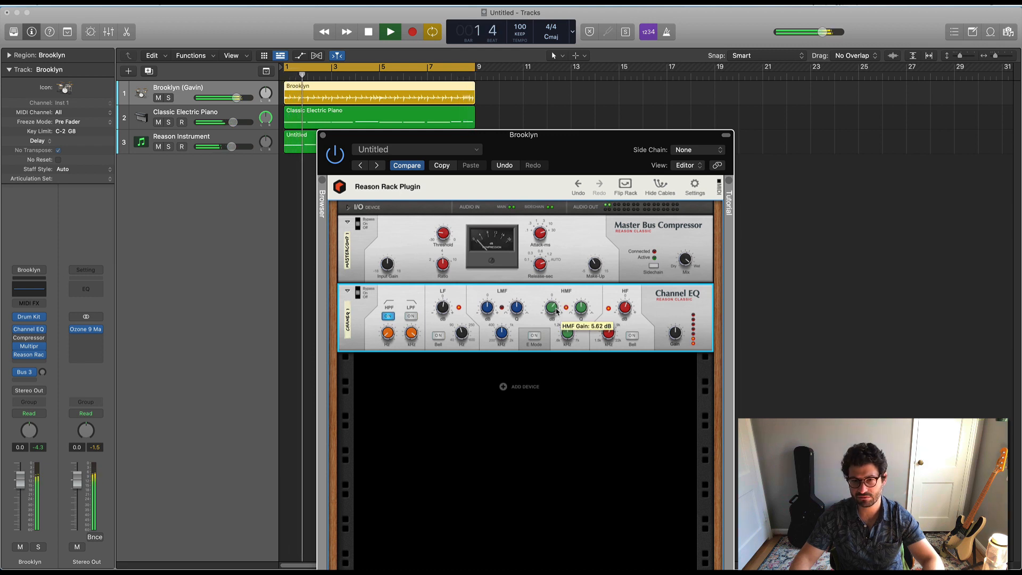
{"action": "left_click_drag", "start_coordinate": [550, 306], "coordinate": [550, 313]}
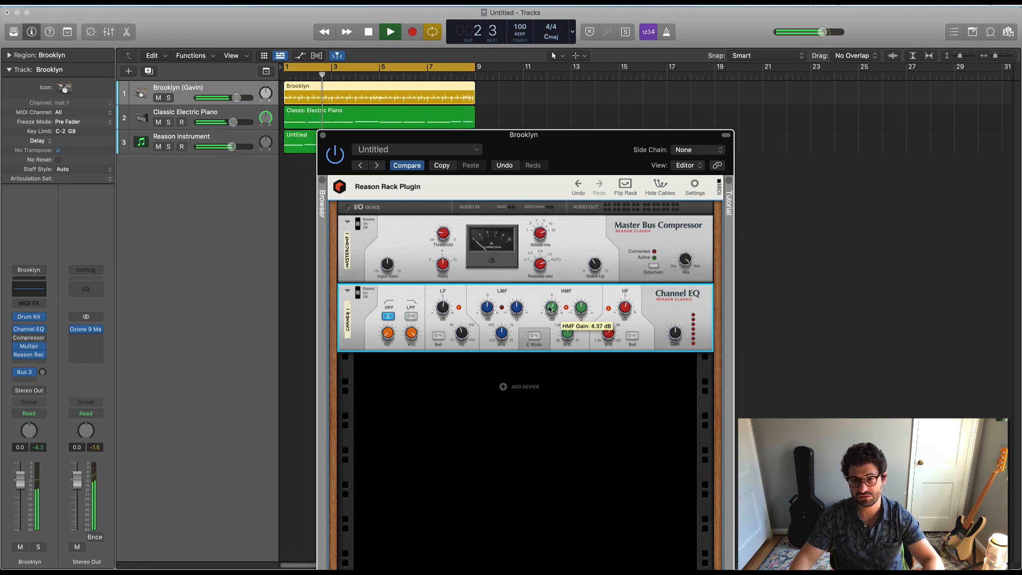
{"action": "left_click_drag", "start_coordinate": [550, 308], "coordinate": [550, 317]}
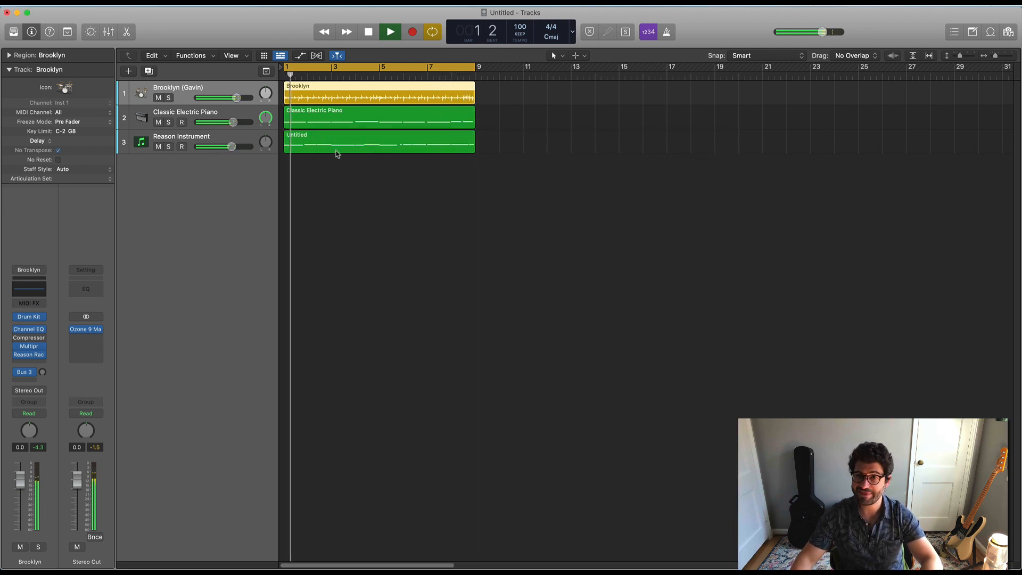
Step: Stop playback of the project, leaving the three-track arrangement in view
{"action": "left_click", "coordinate": [367, 31]}
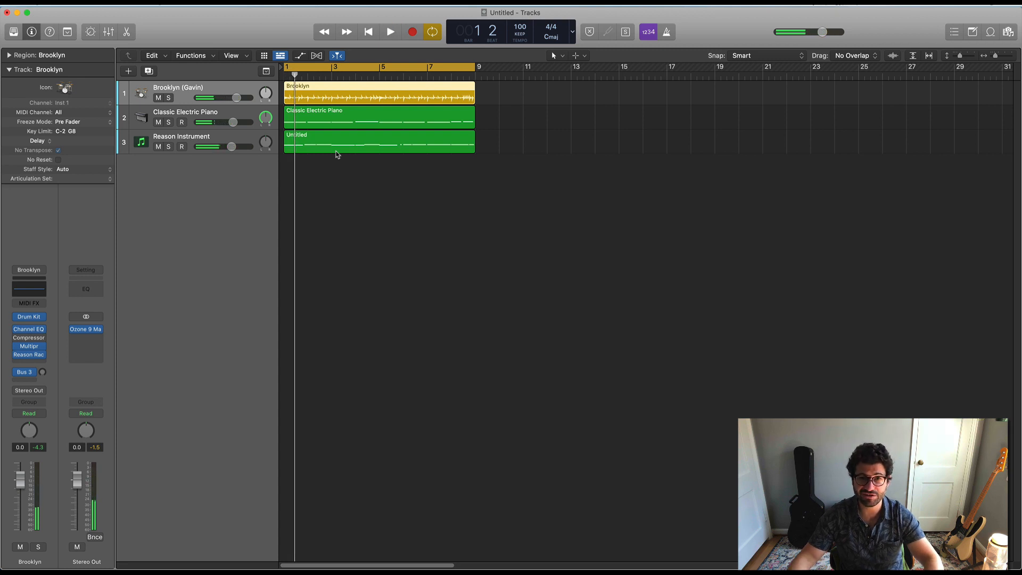